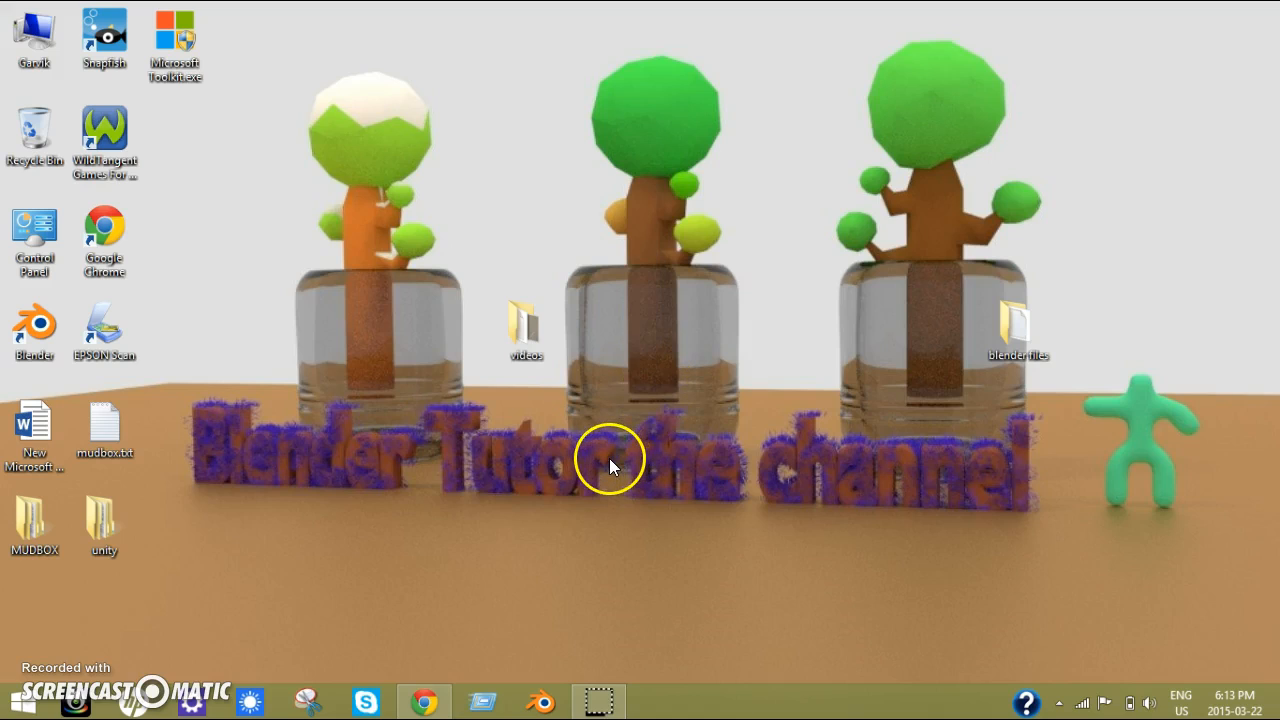
# Step: Launch Blender from Windows so the default cube scene is open
pyautogui.moveTo(612, 468); pyautogui.dragTo(682, 472)
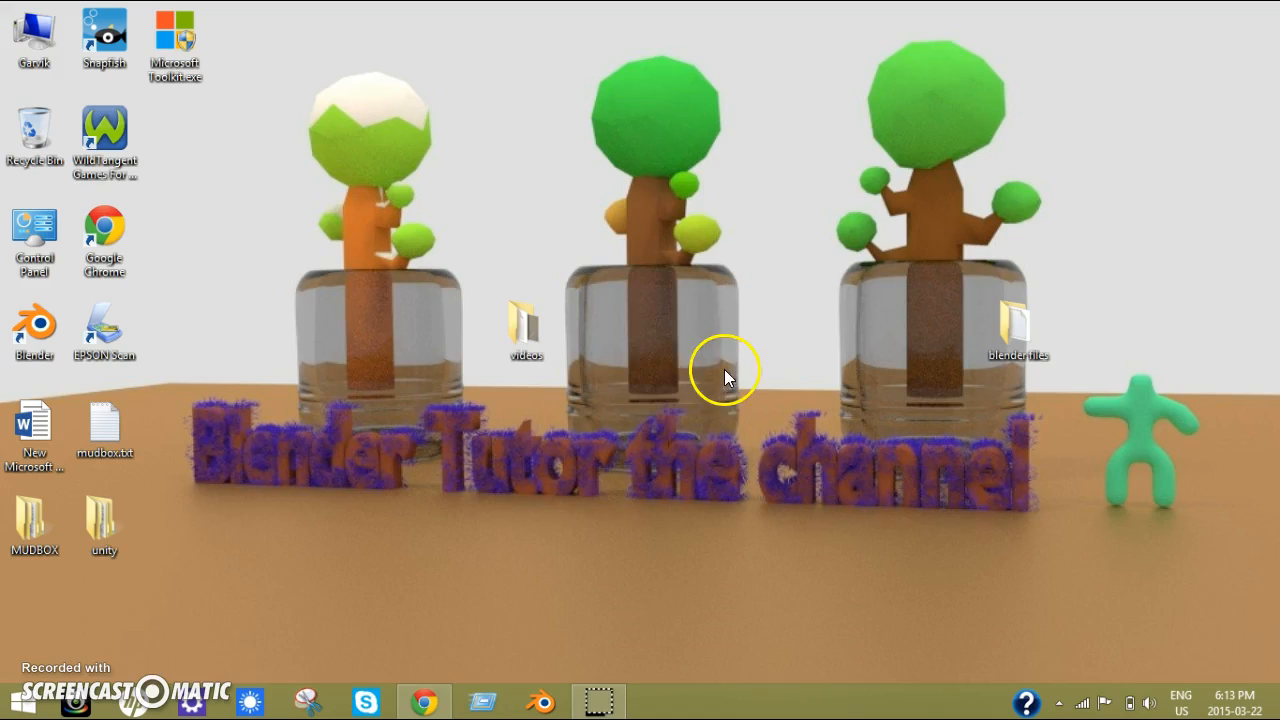
pyautogui.moveTo(630, 620)
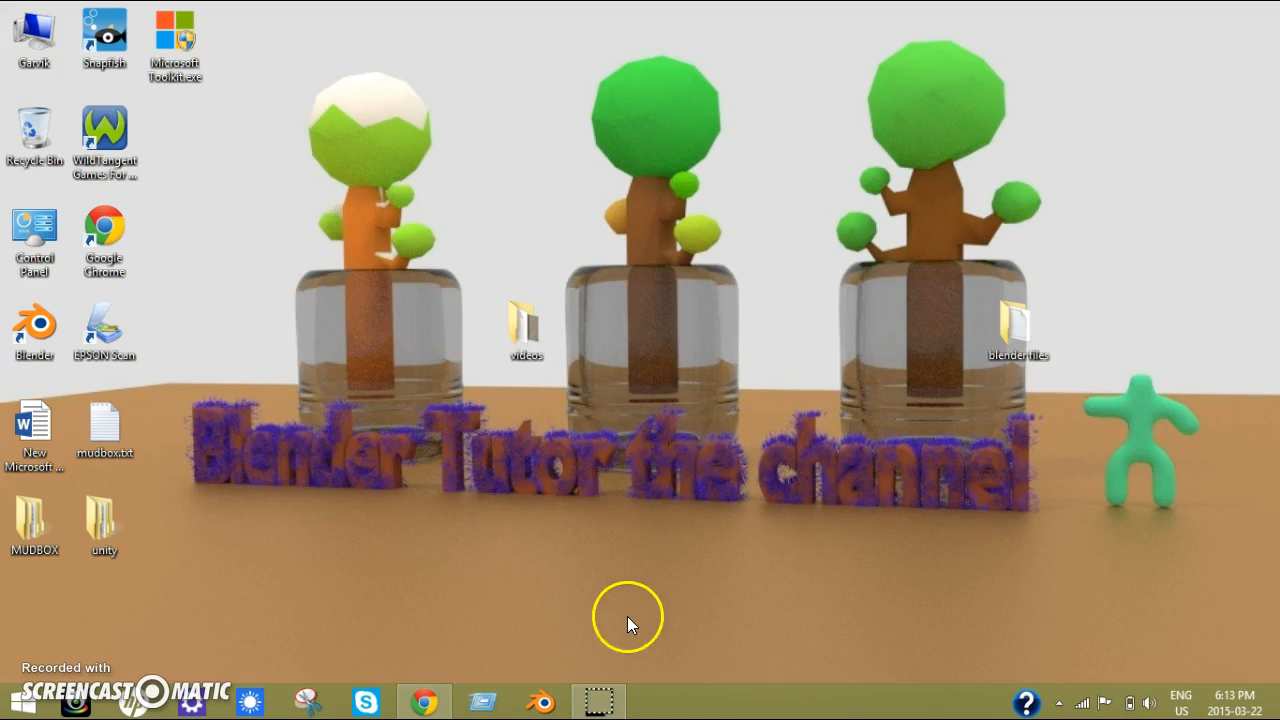
pyautogui.moveTo(600, 630)
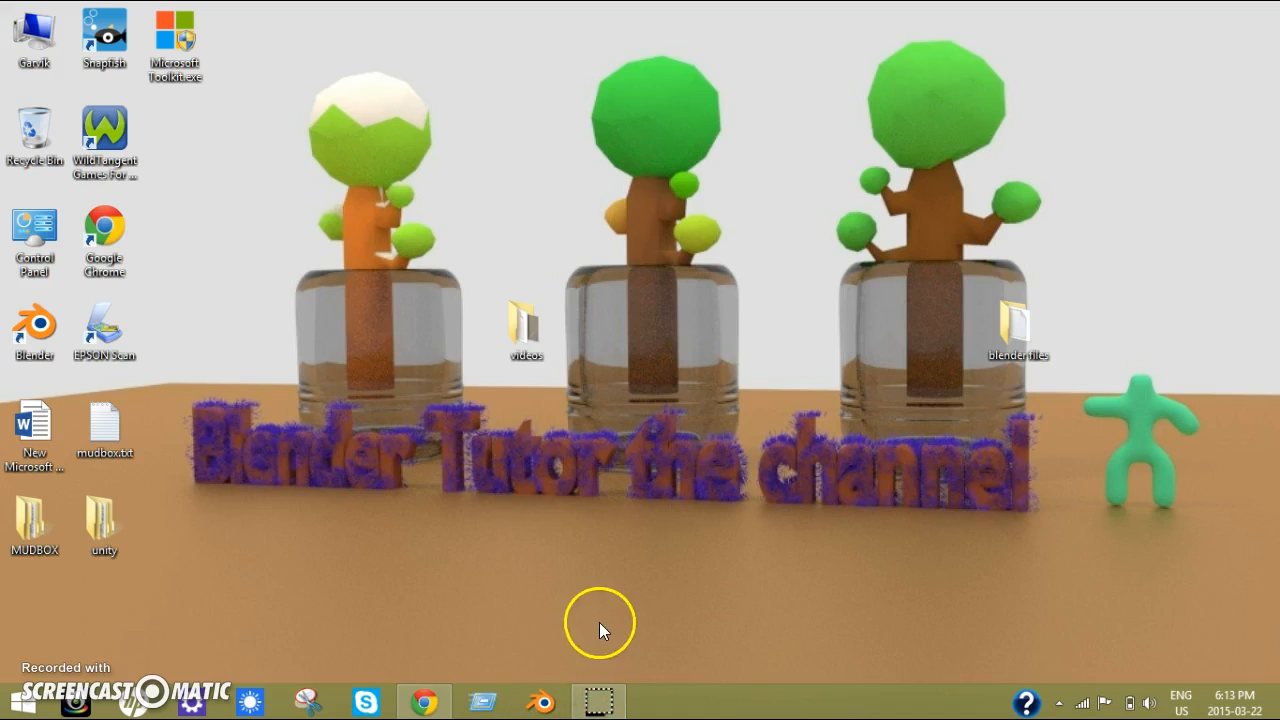
pyautogui.moveTo(532, 656)
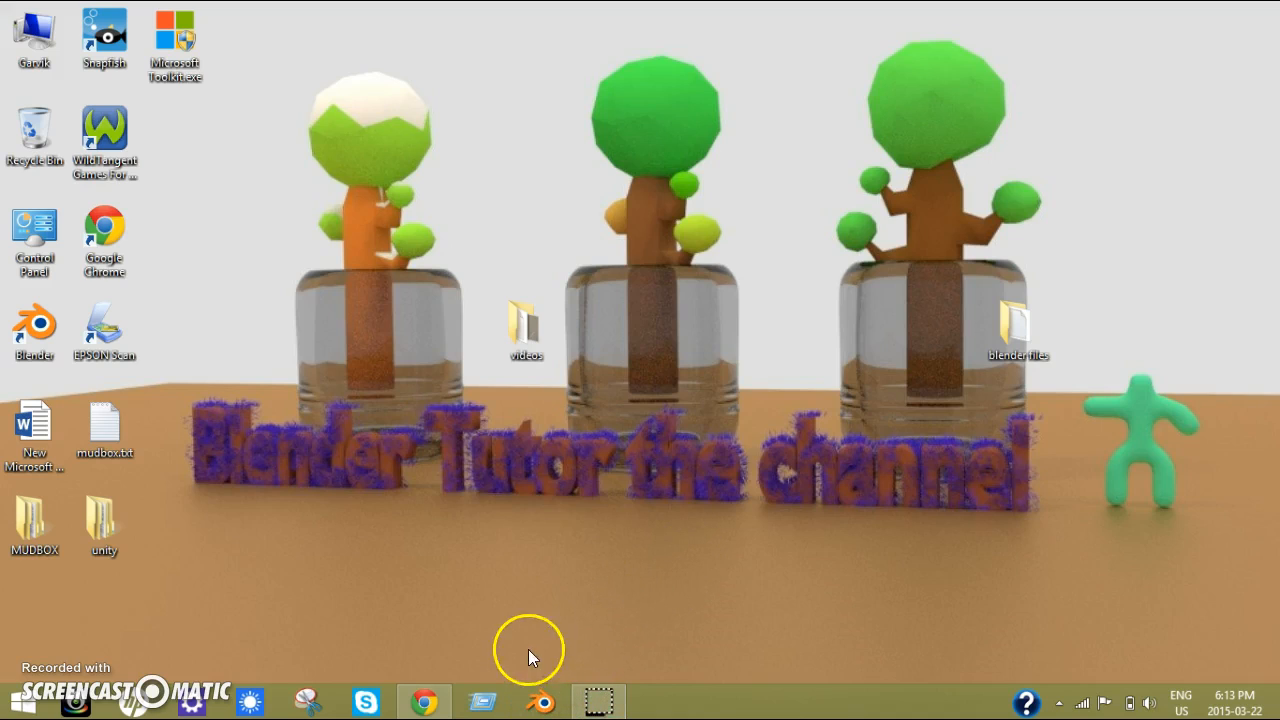
pyautogui.click(540, 700)
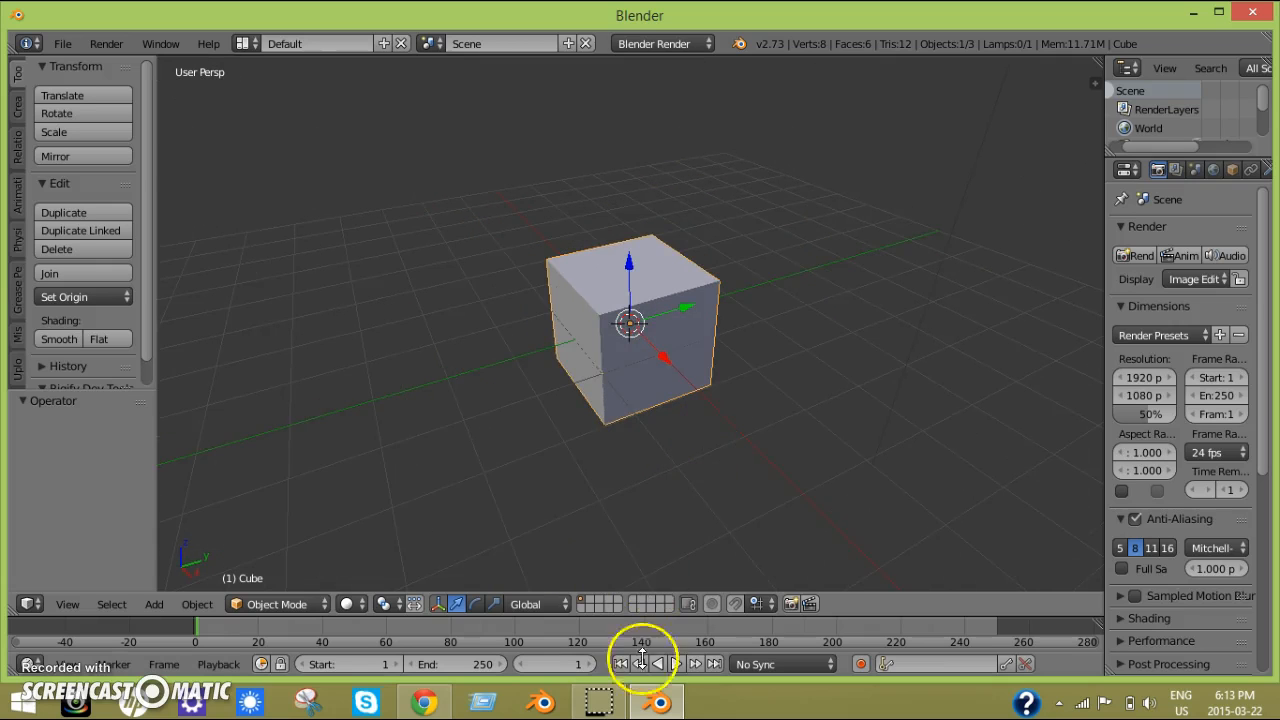
# Step: Close Blender and start a Command Prompt window via the Run box
pyautogui.click(1192, 12)
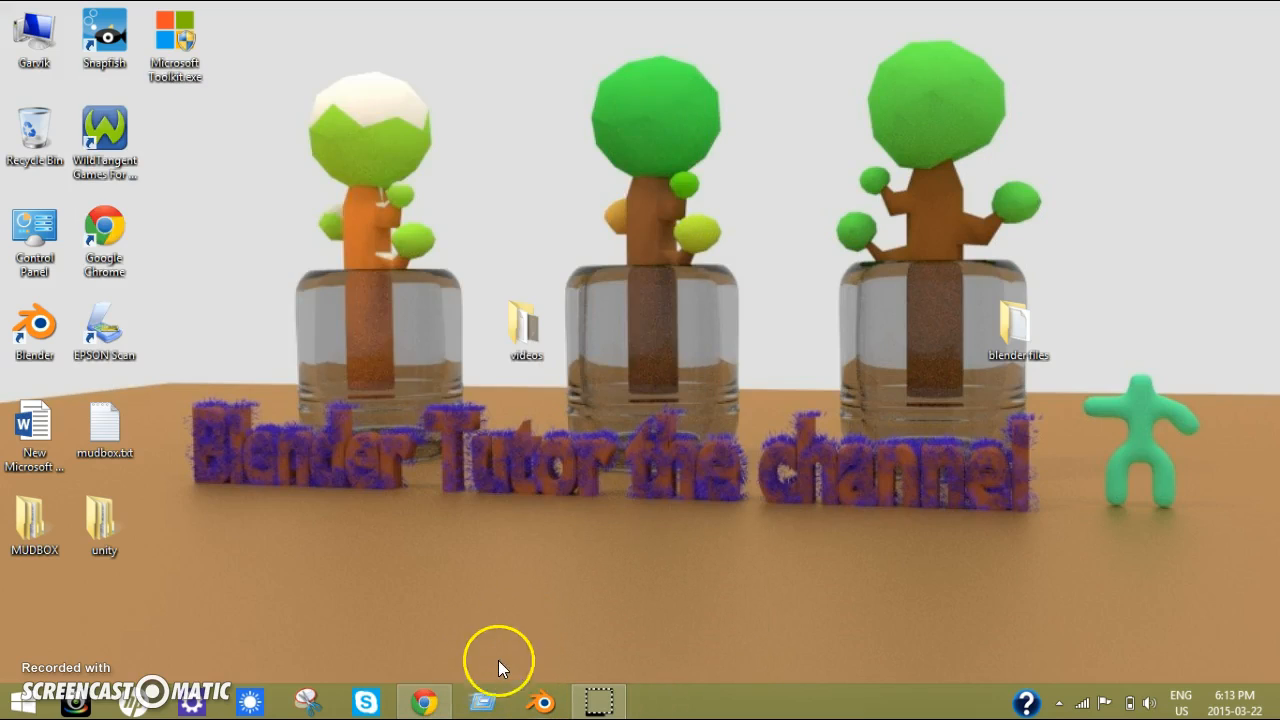
pyautogui.moveTo(504, 676)
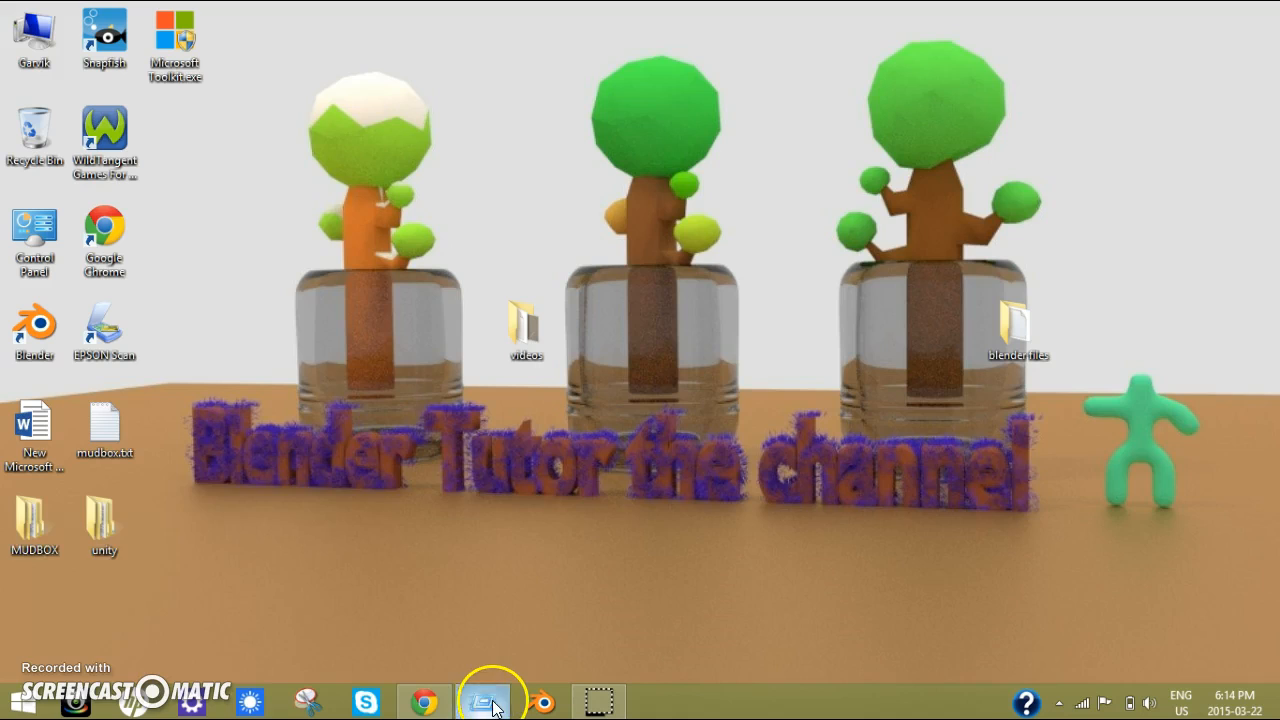
pyautogui.click(484, 700)
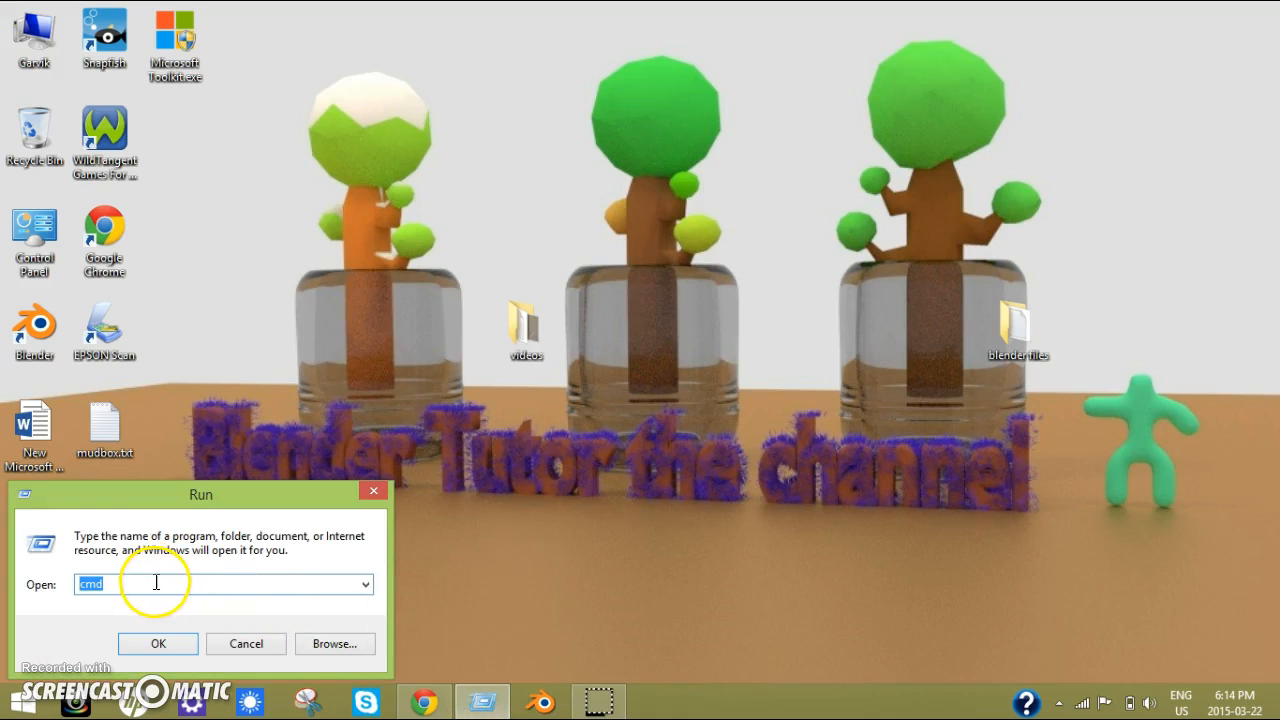
pyautogui.click(156, 644)
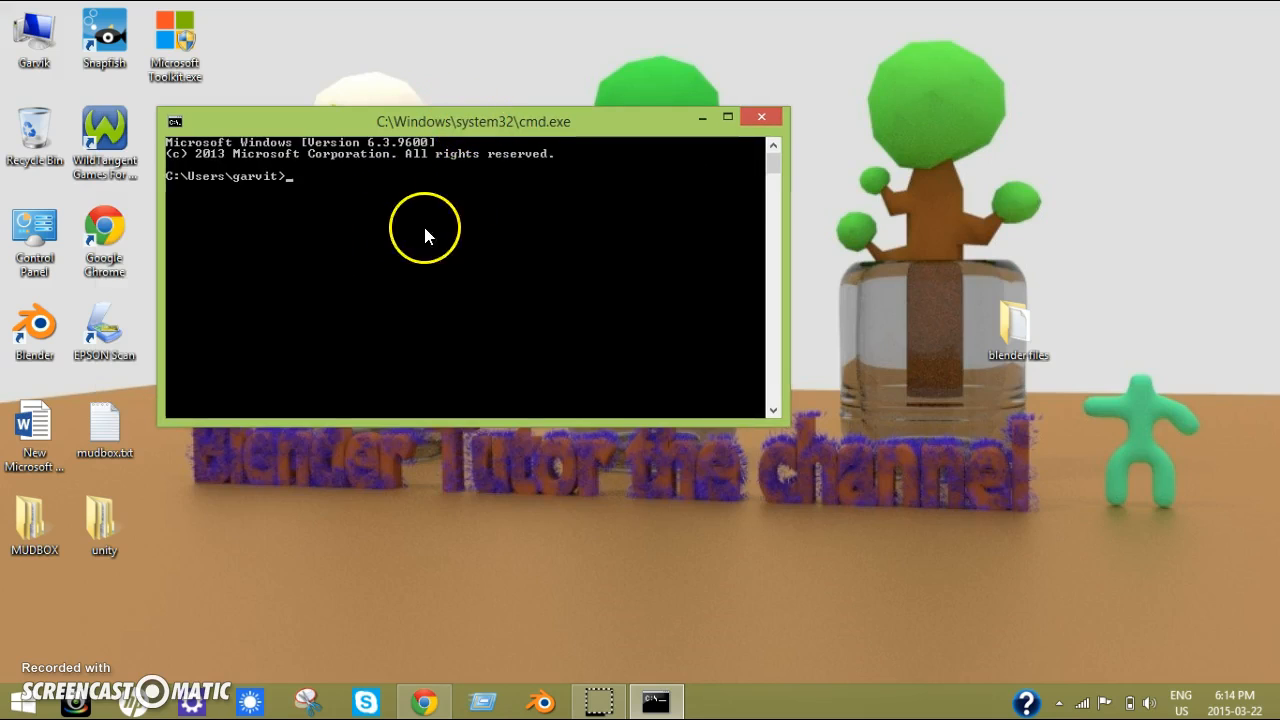
pyautogui.moveTo(408, 328)
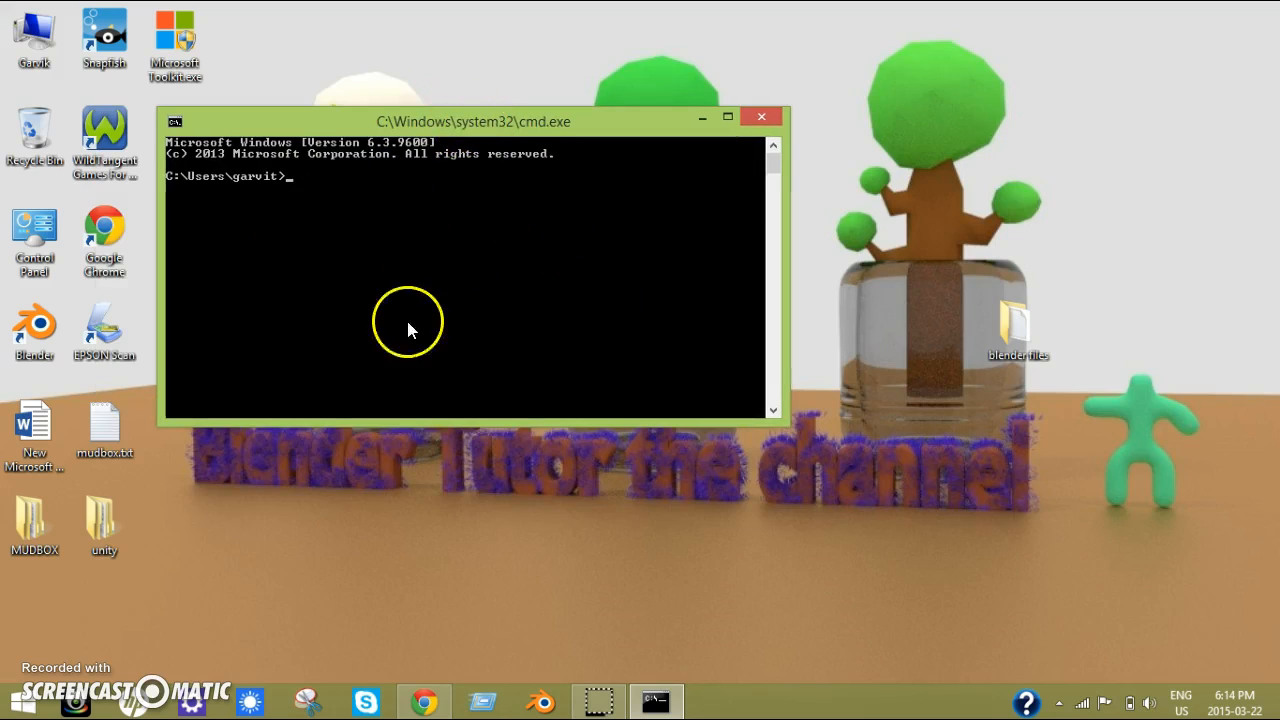
pyautogui.moveTo(490, 276)
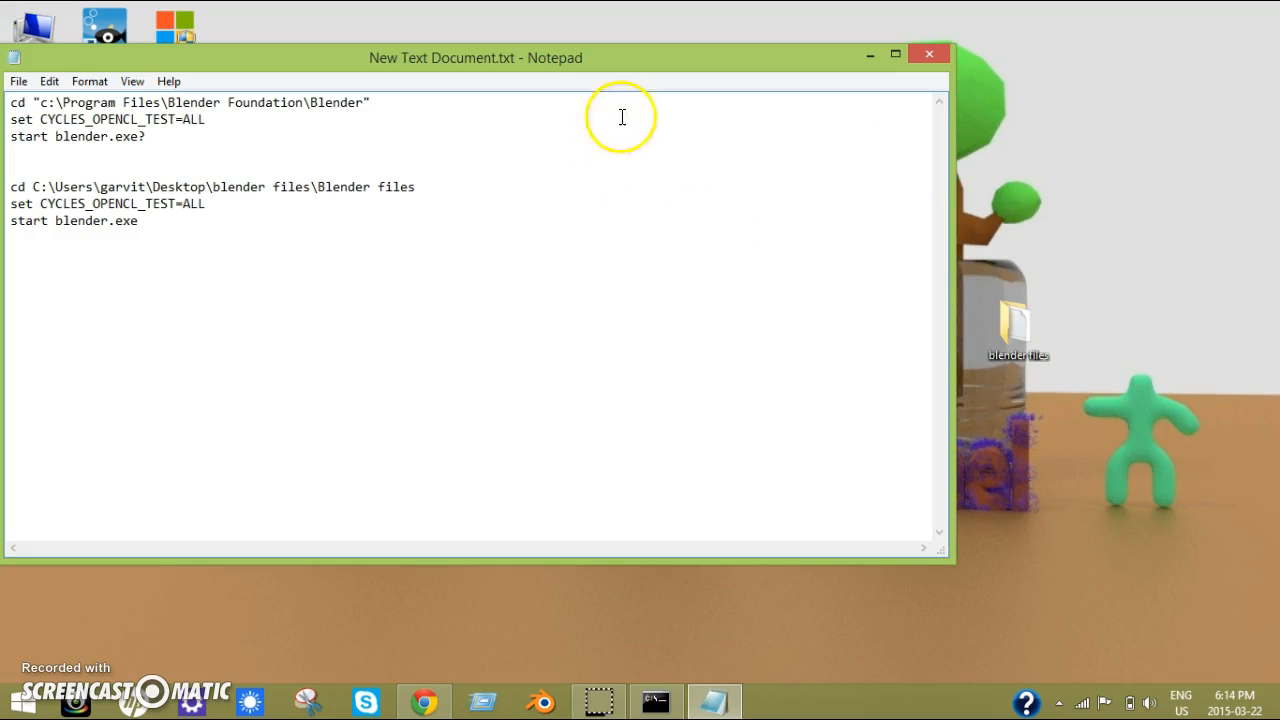
# Step: Begin a cd command in the Command Prompt and close the Notepad command notes
pyautogui.click(656, 700)
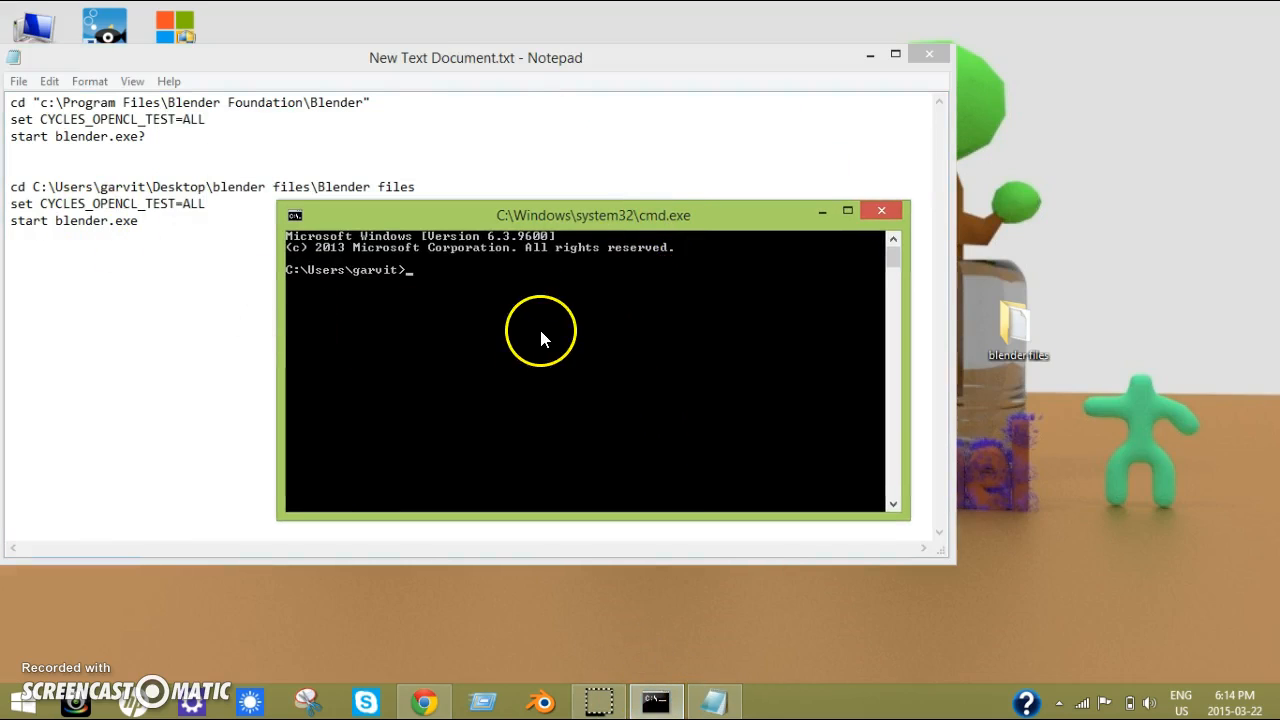
pyautogui.write('cd')
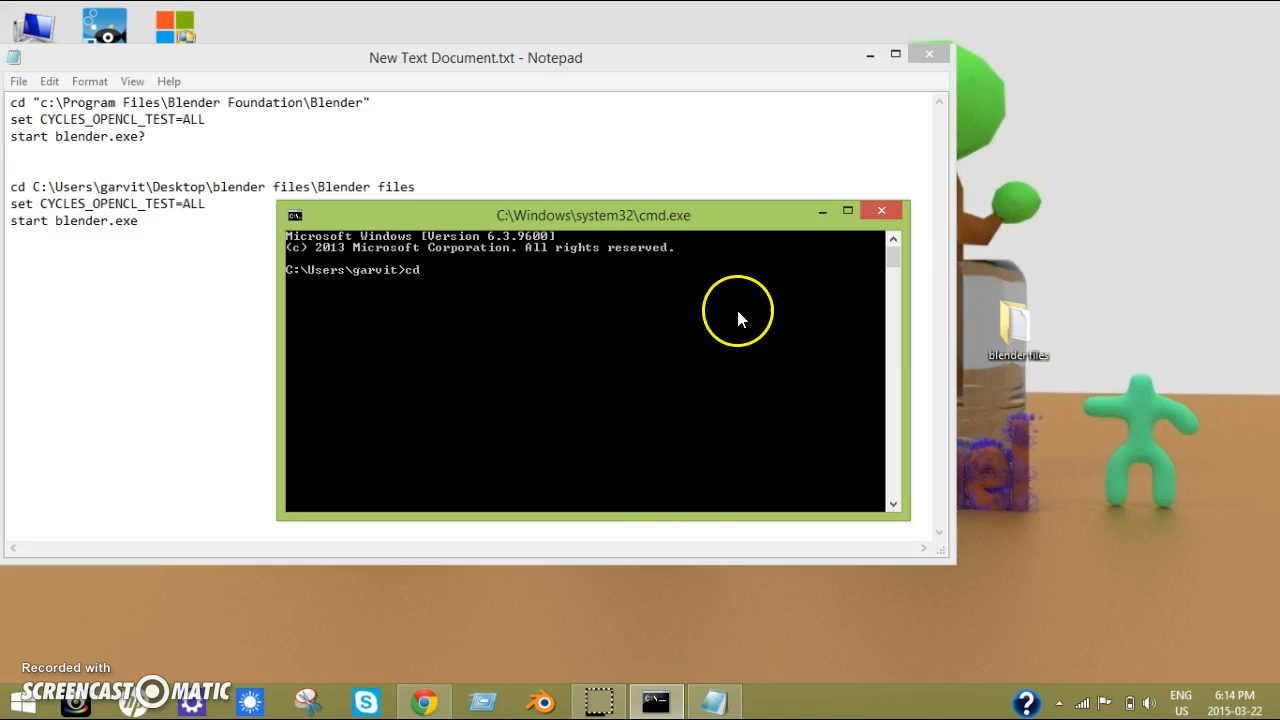
pyautogui.moveTo(950, 72)
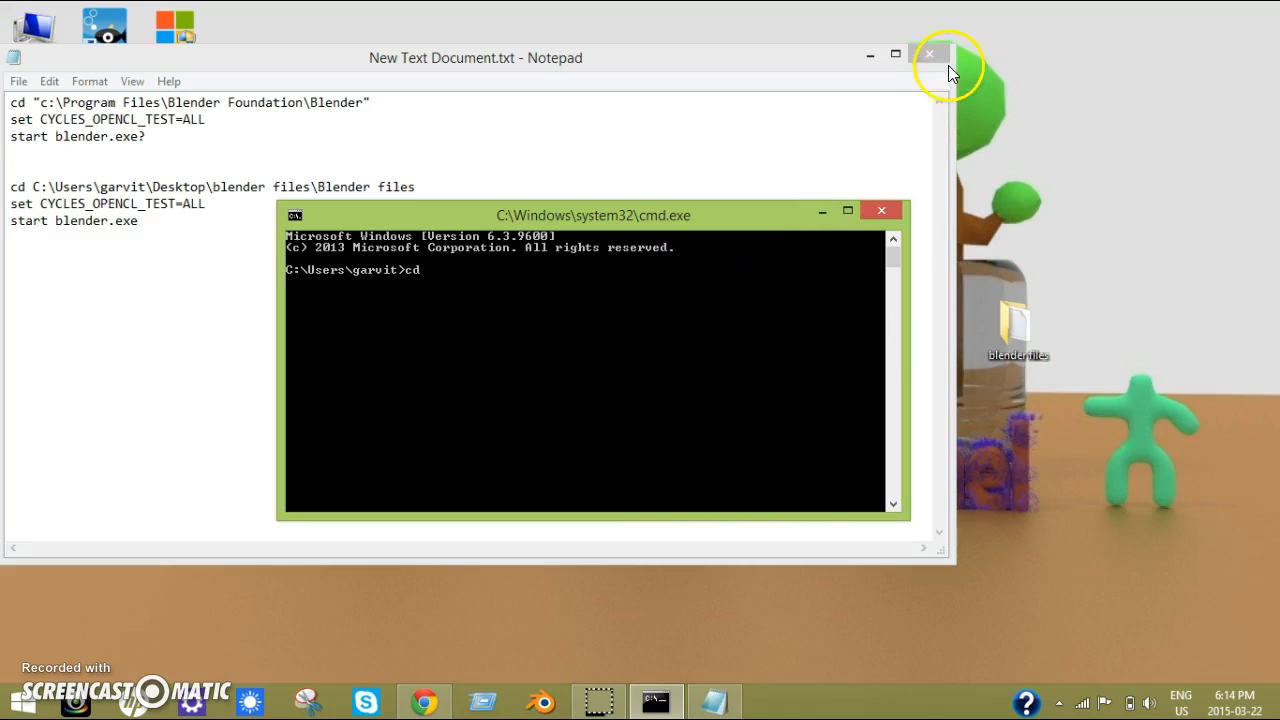
pyautogui.click(928, 54)
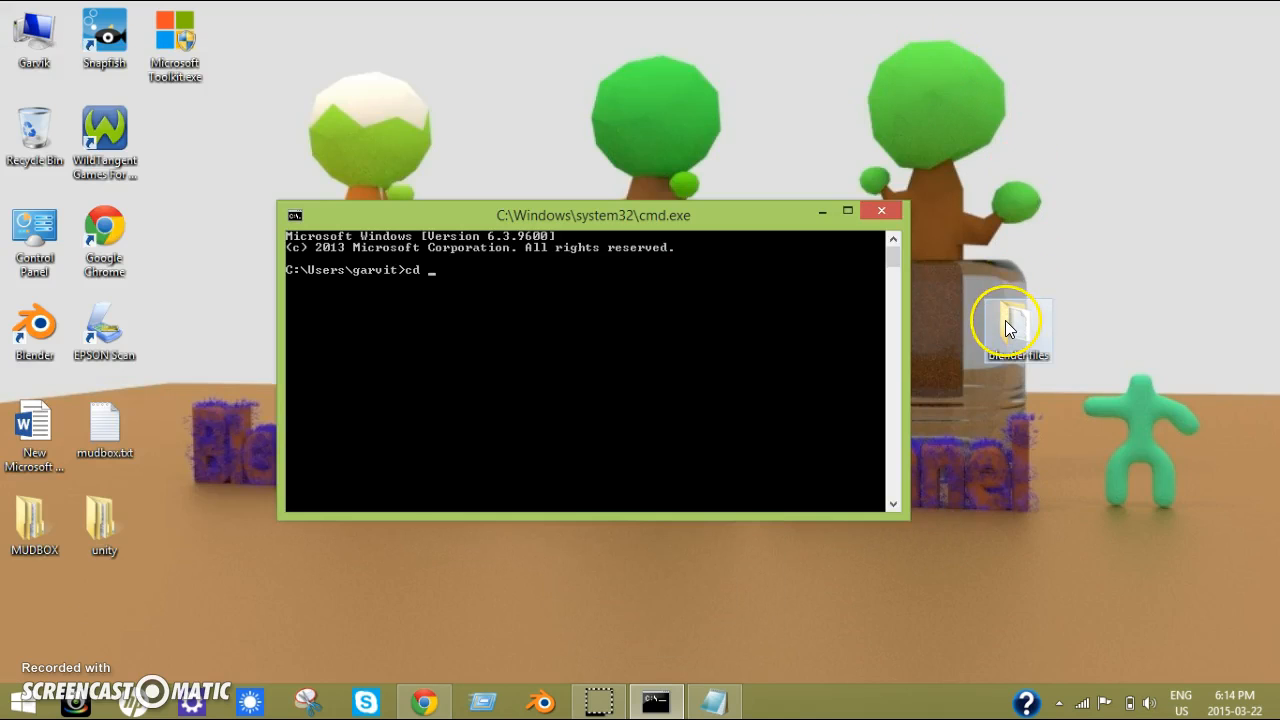
# Step: Open the Blender files folder containing blender.exe and copy its full path
pyautogui.doubleClick(1012, 324)
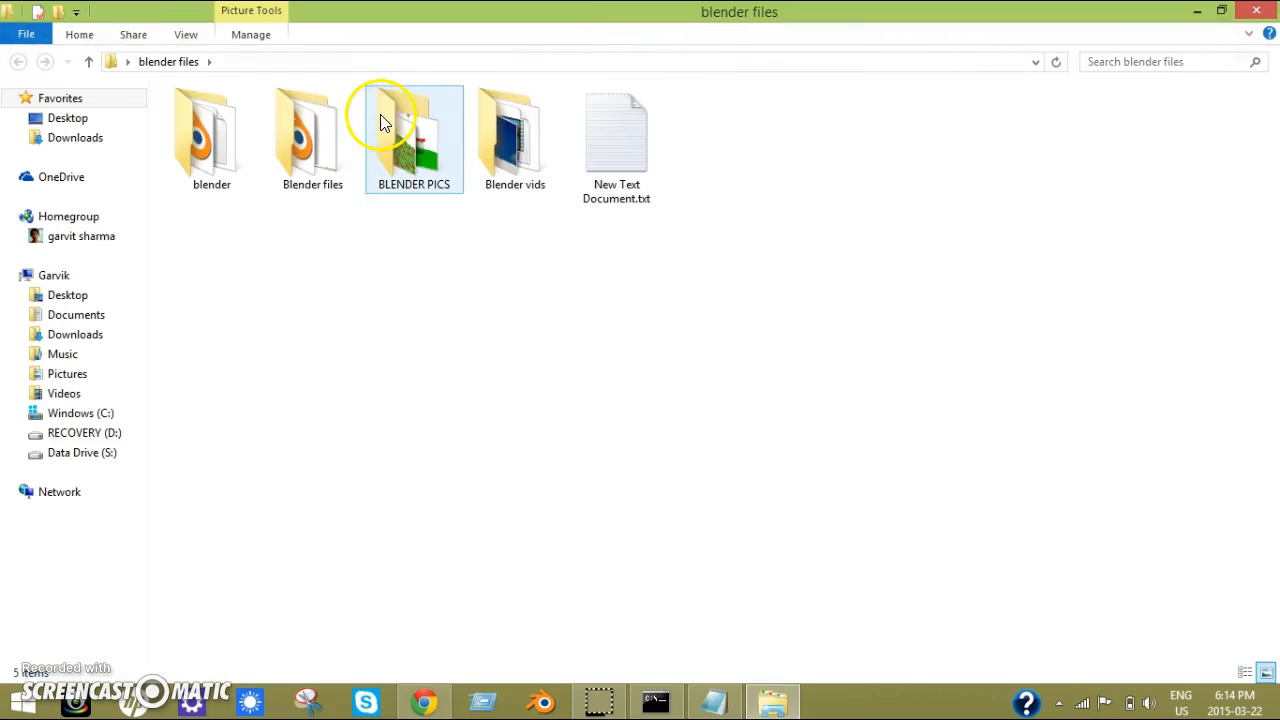
pyautogui.doubleClick(312, 136)
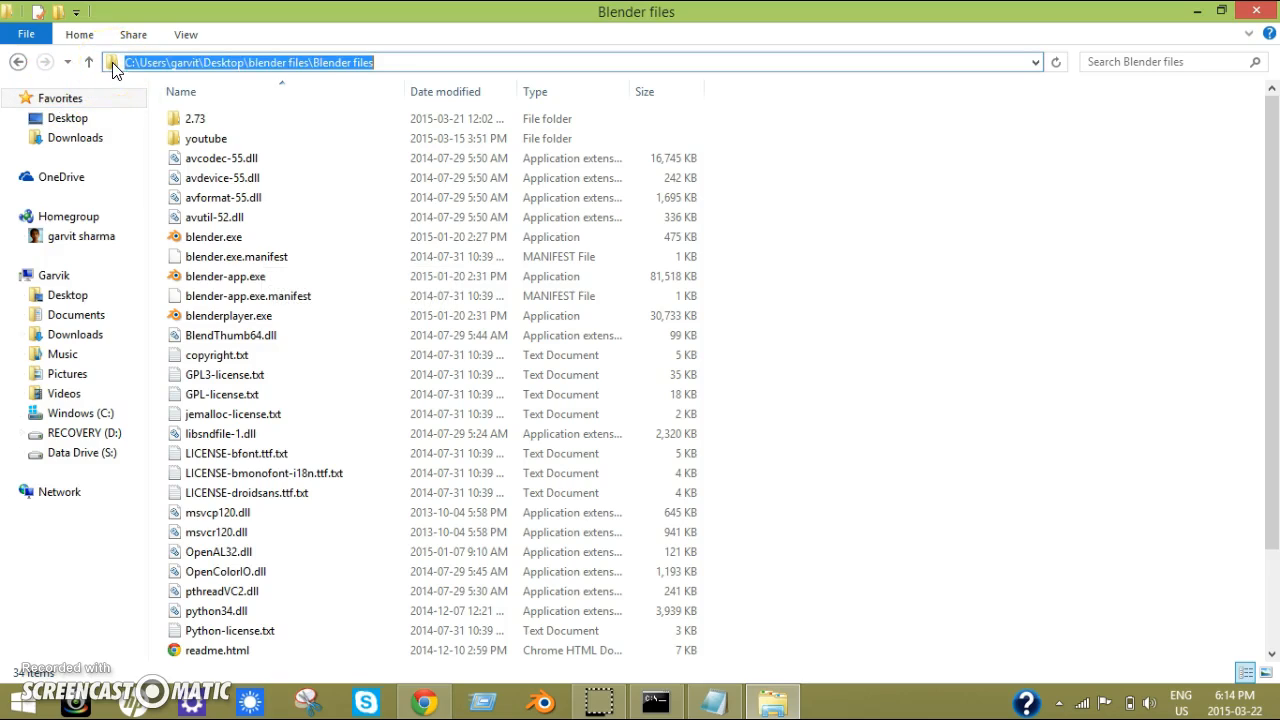
pyautogui.moveTo(284, 96)
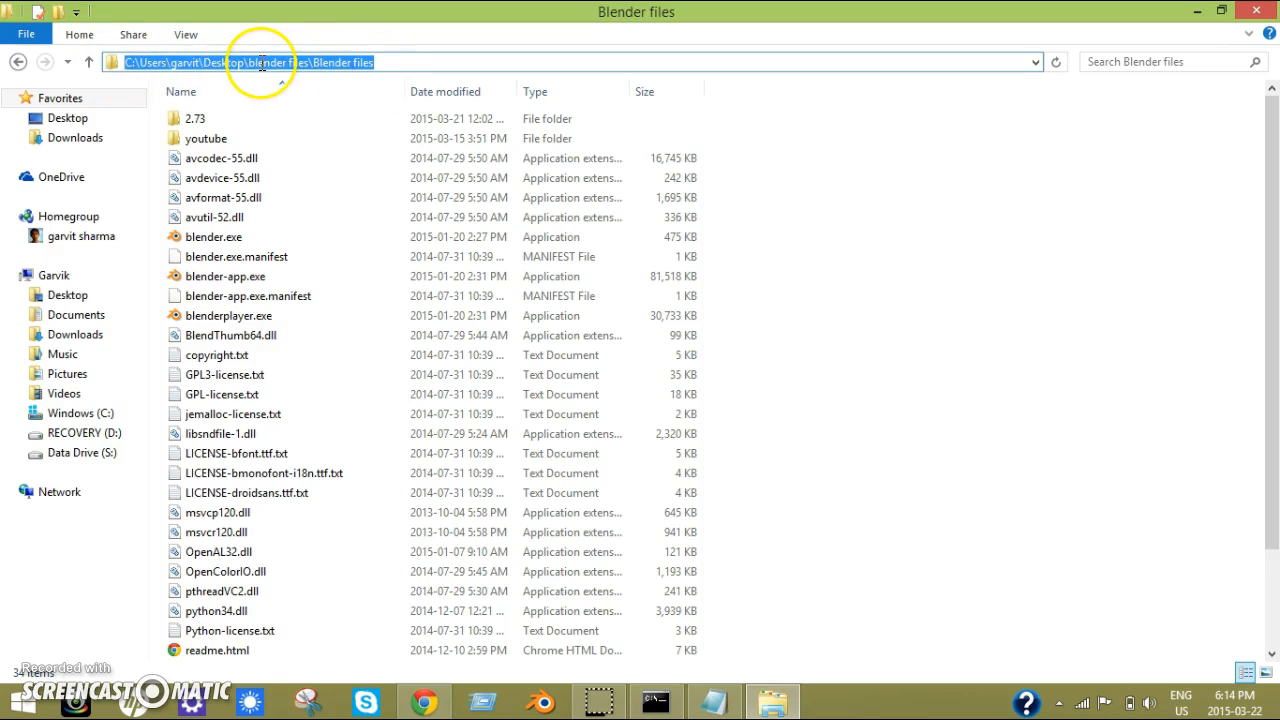
pyautogui.rightClick(260, 62)
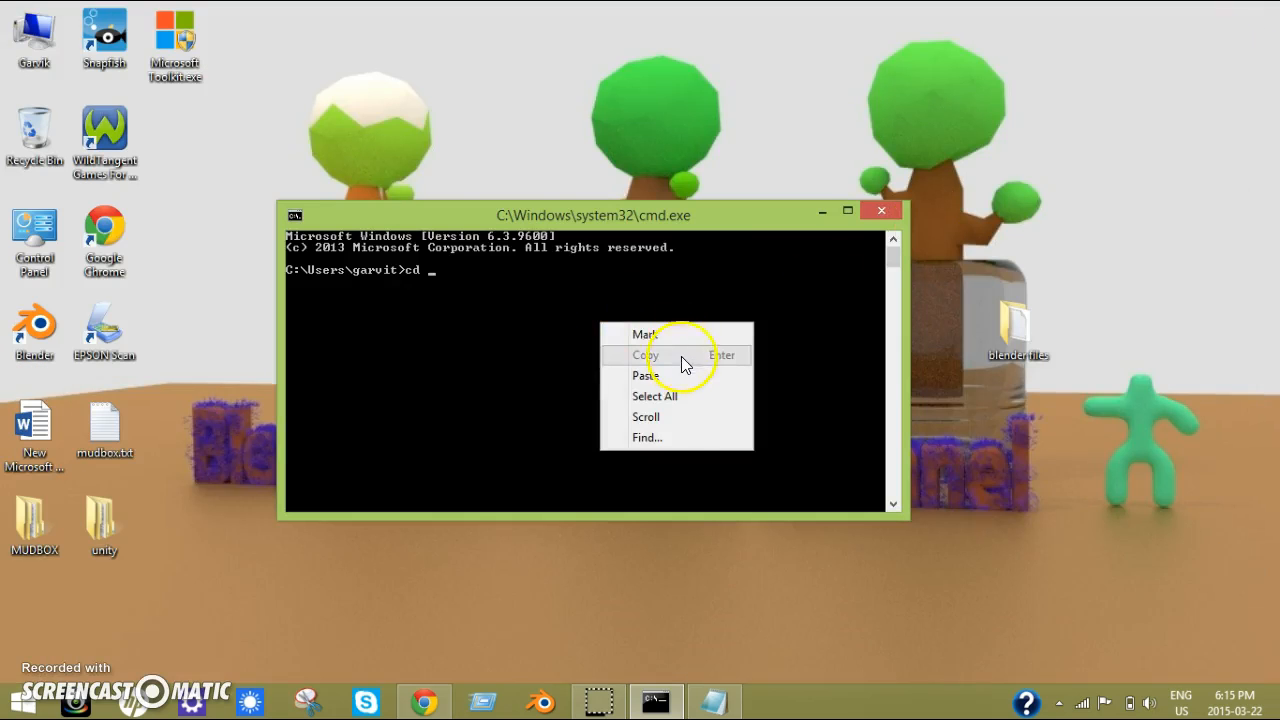
# Step: Paste the copied path after cd and change directory into the Blender files folder
pyautogui.click(648, 376)
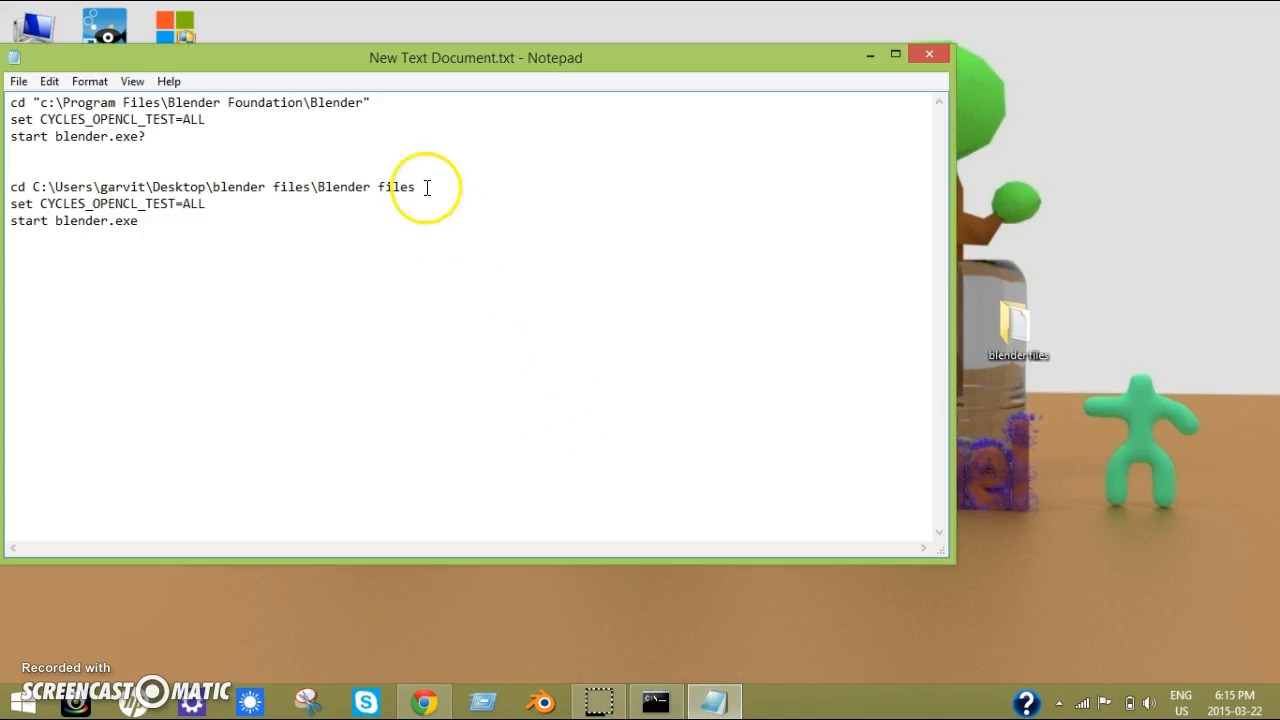
pyautogui.click(656, 700)
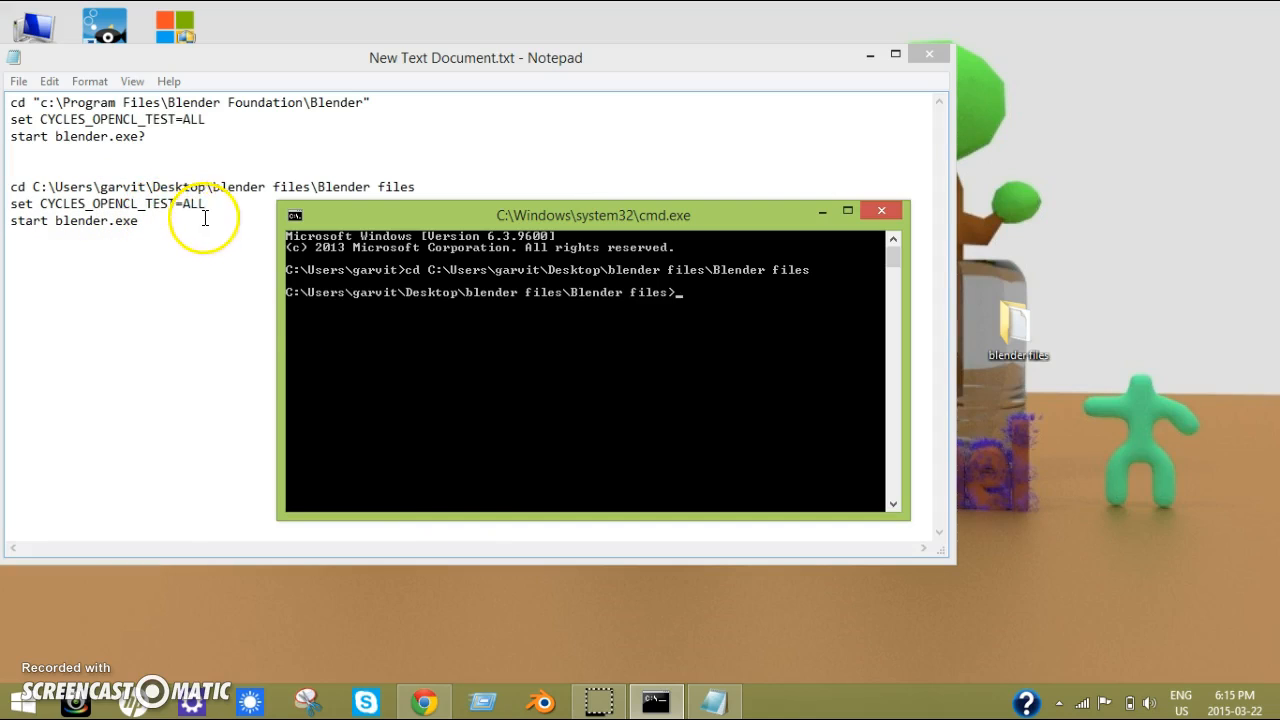
# Step: Run set CYCLES_OPENCL_TEST=ALL then start blender.exe to launch Blender with OpenCL testing
pyautogui.write('set CYCLES_')
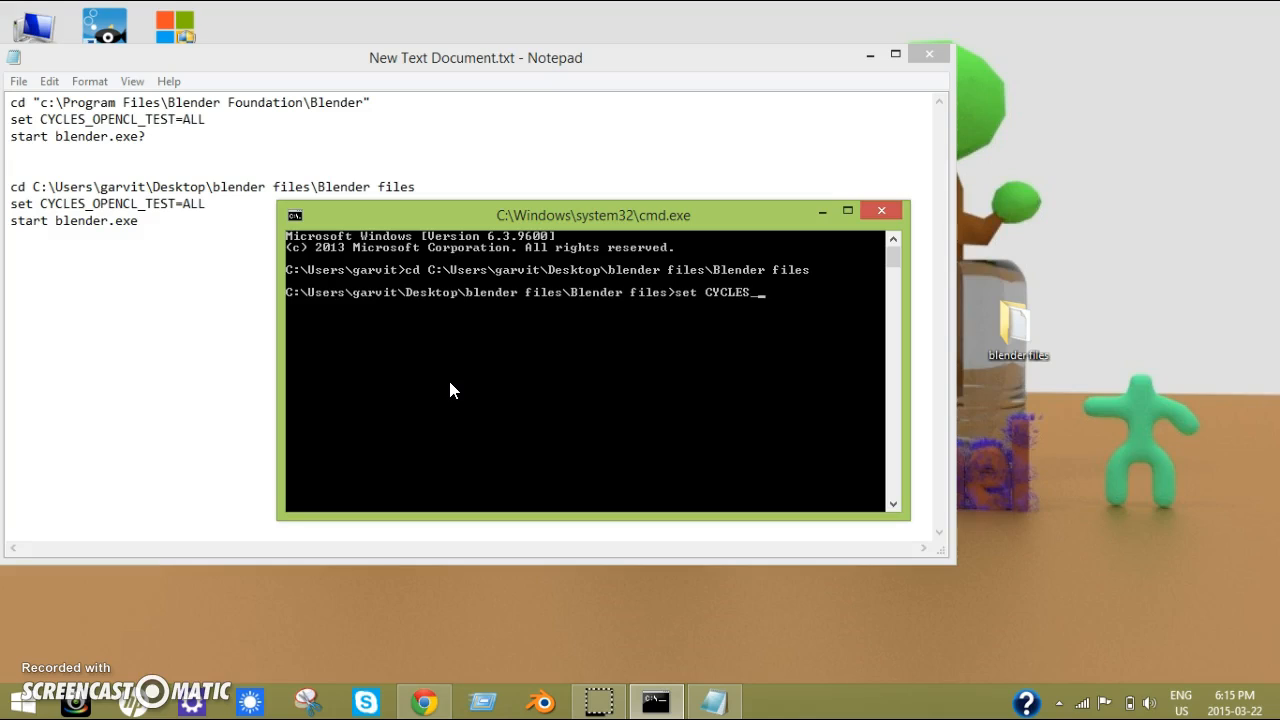
pyautogui.write('OPENCL')
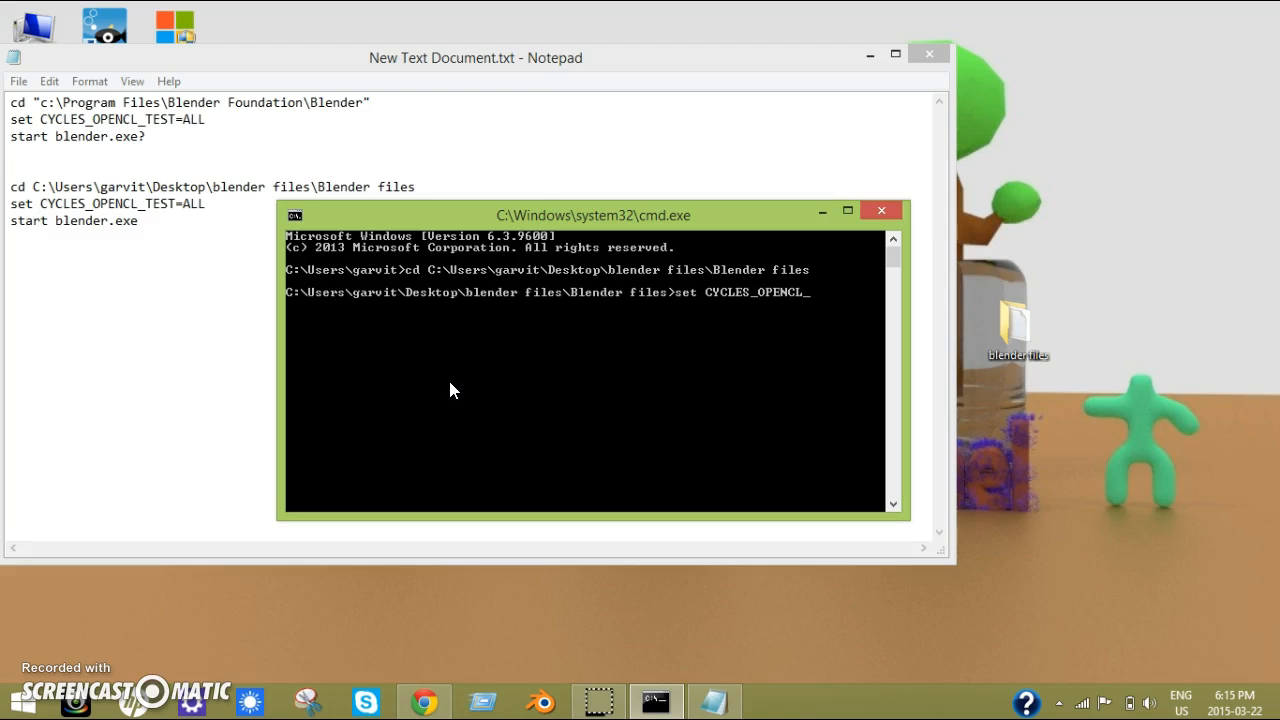
pyautogui.write('TEST')
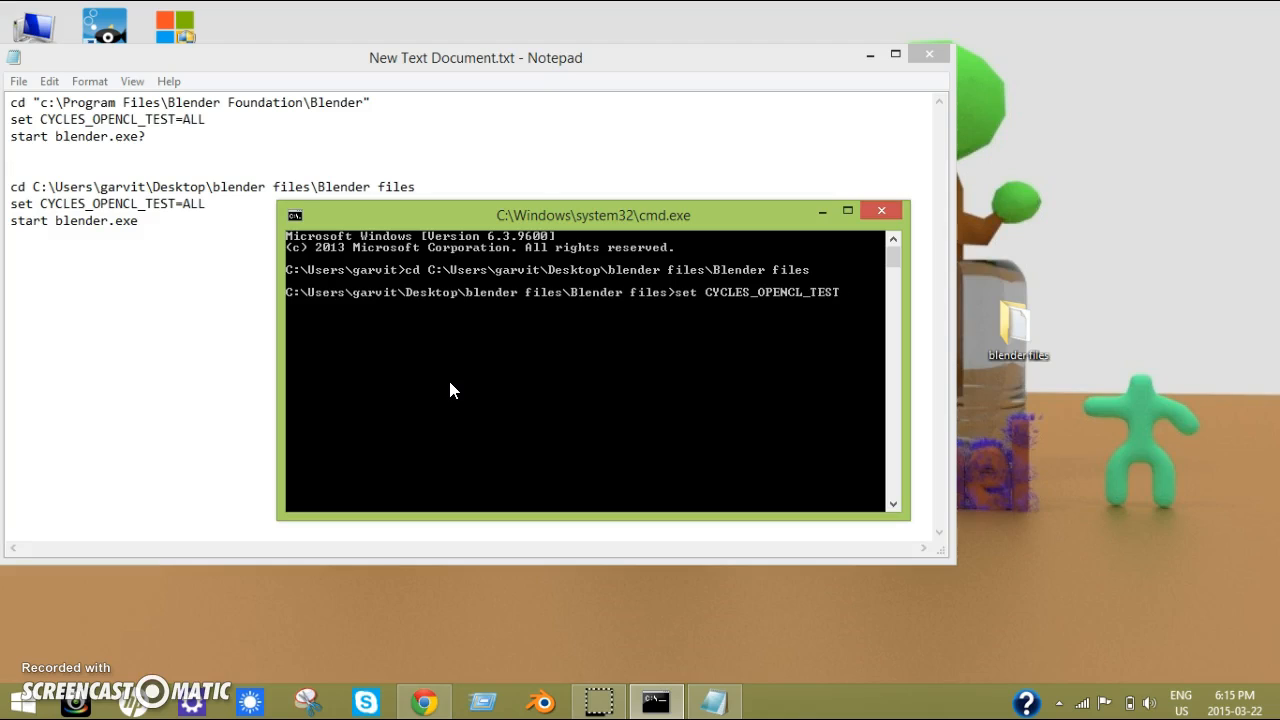
pyautogui.write('=ALL')
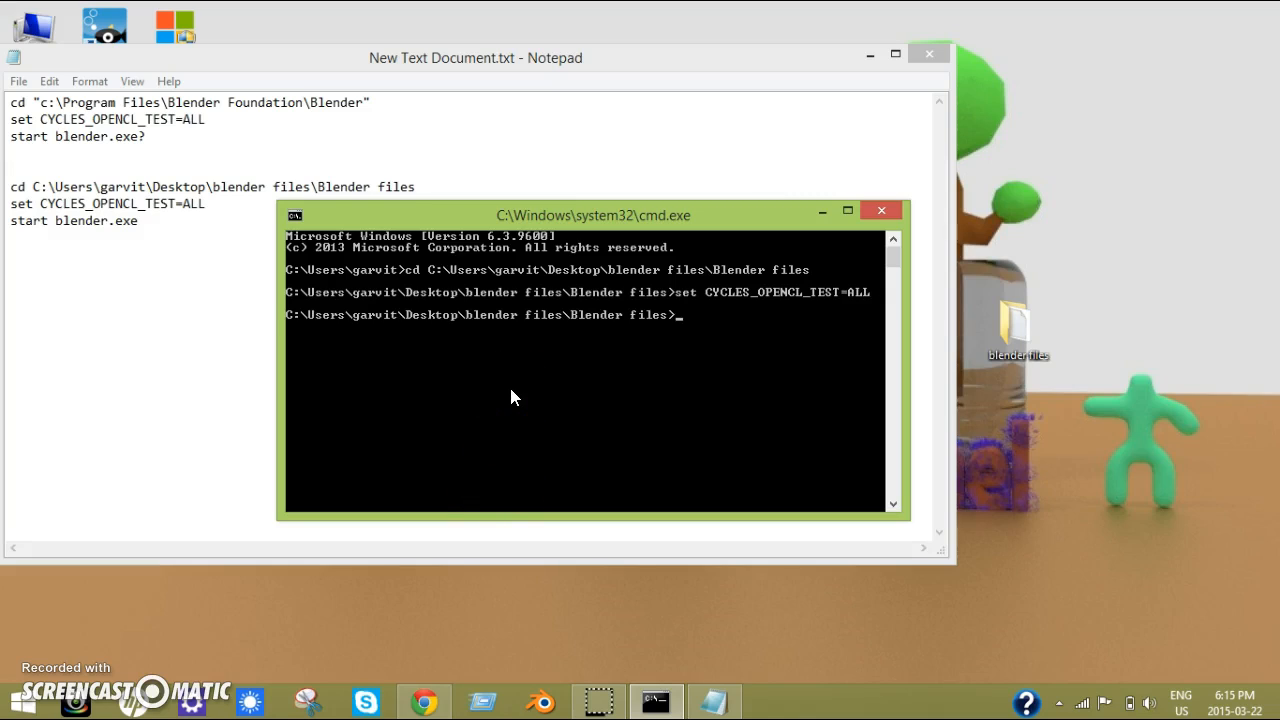
pyautogui.write('start')
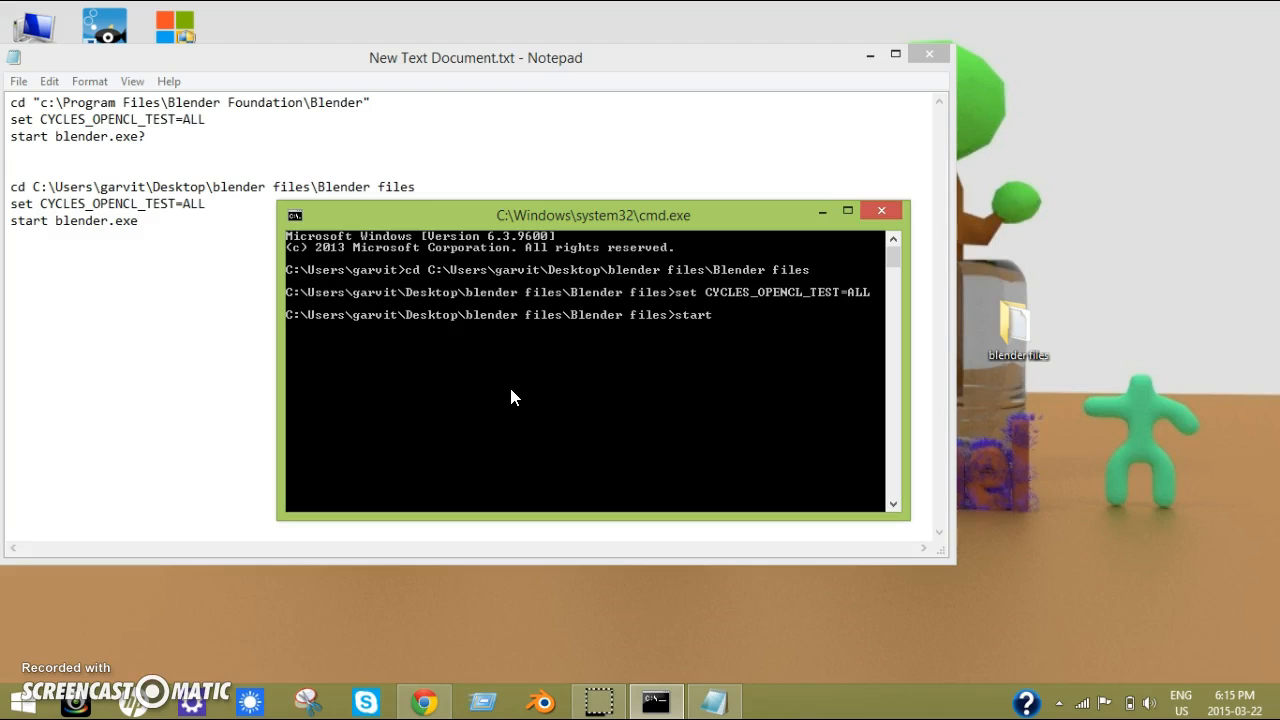
pyautogui.write('blender.')
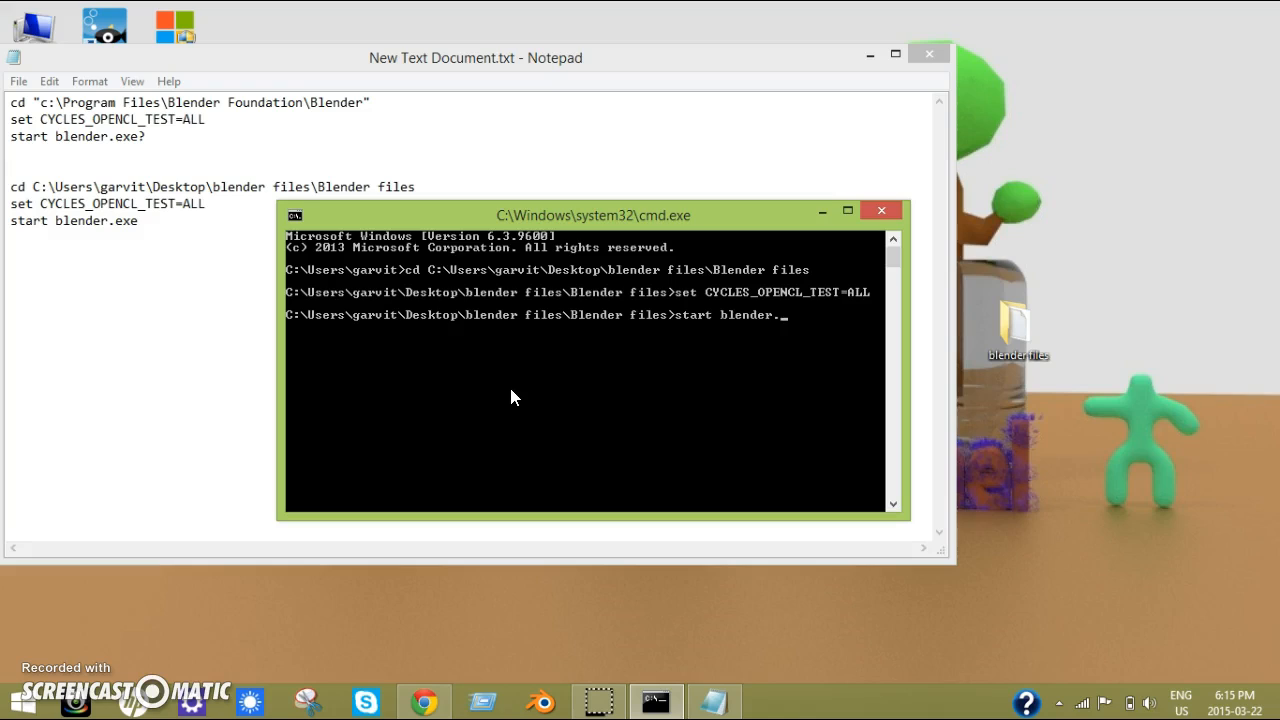
pyautogui.write('exe')
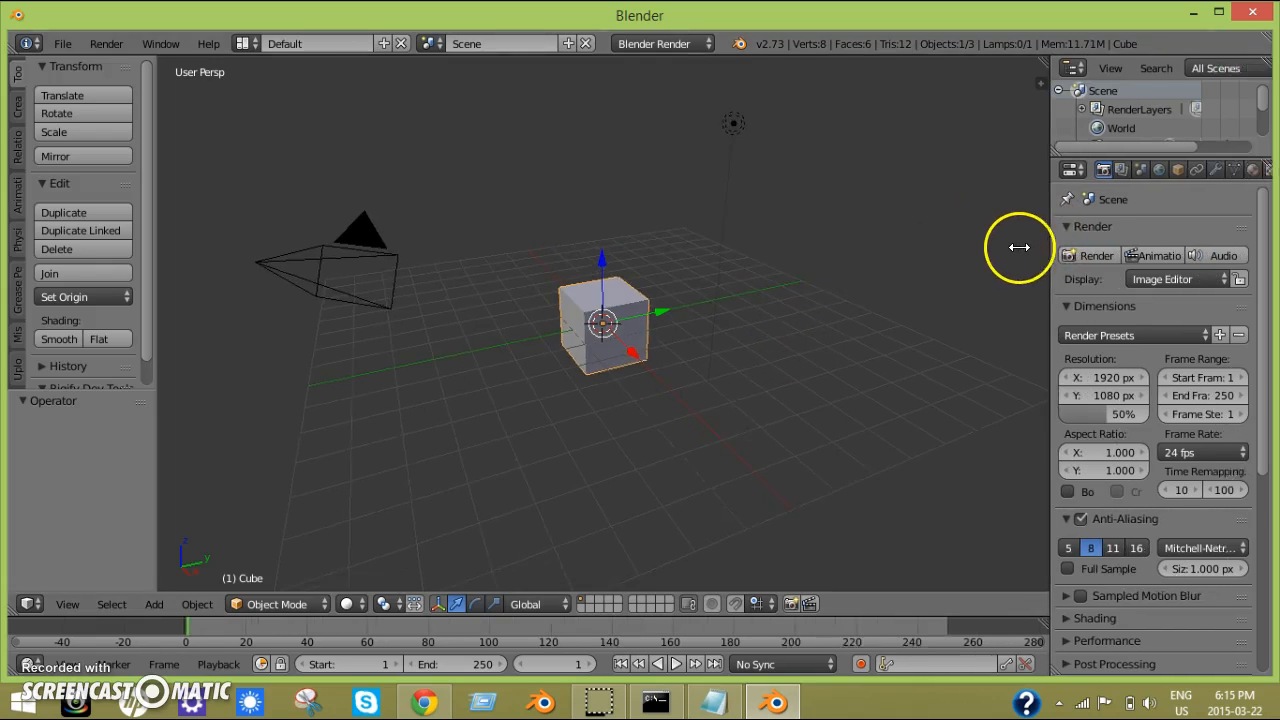
# Step: Set the render engine to Cycles and the render device to GPU Compute
pyautogui.click(662, 44)
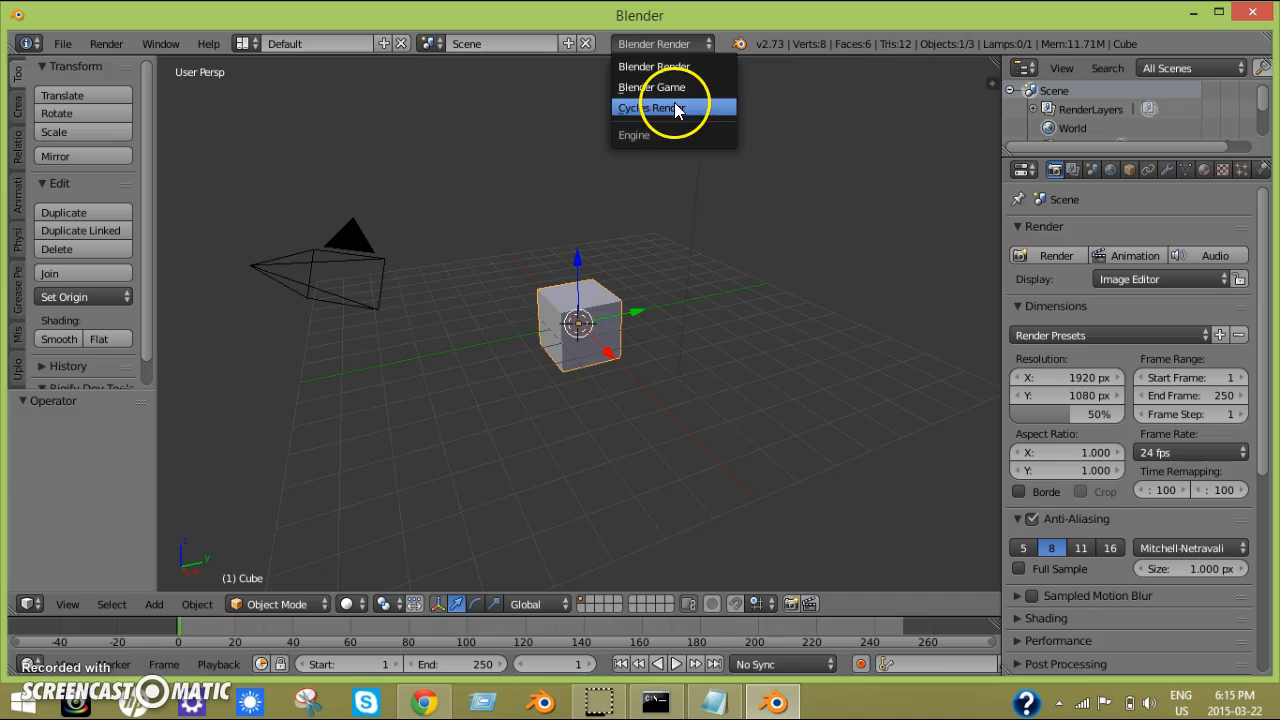
pyautogui.click(650, 108)
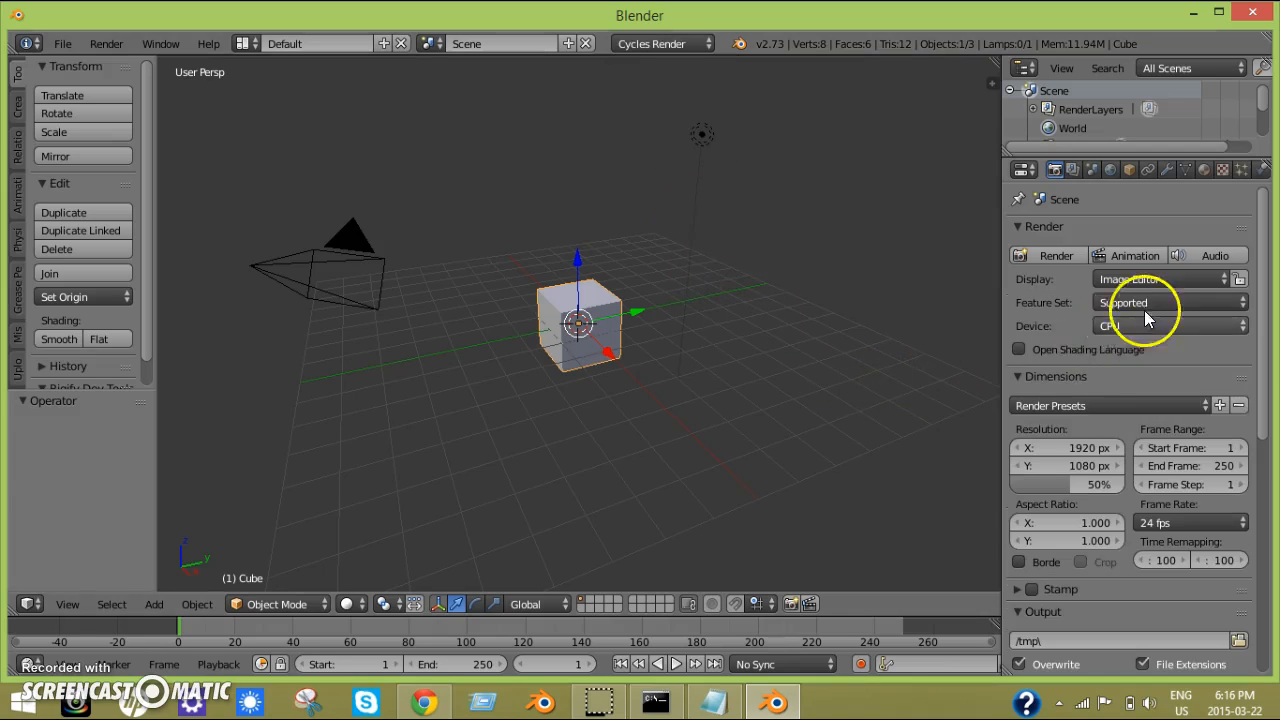
pyautogui.moveTo(1150, 332)
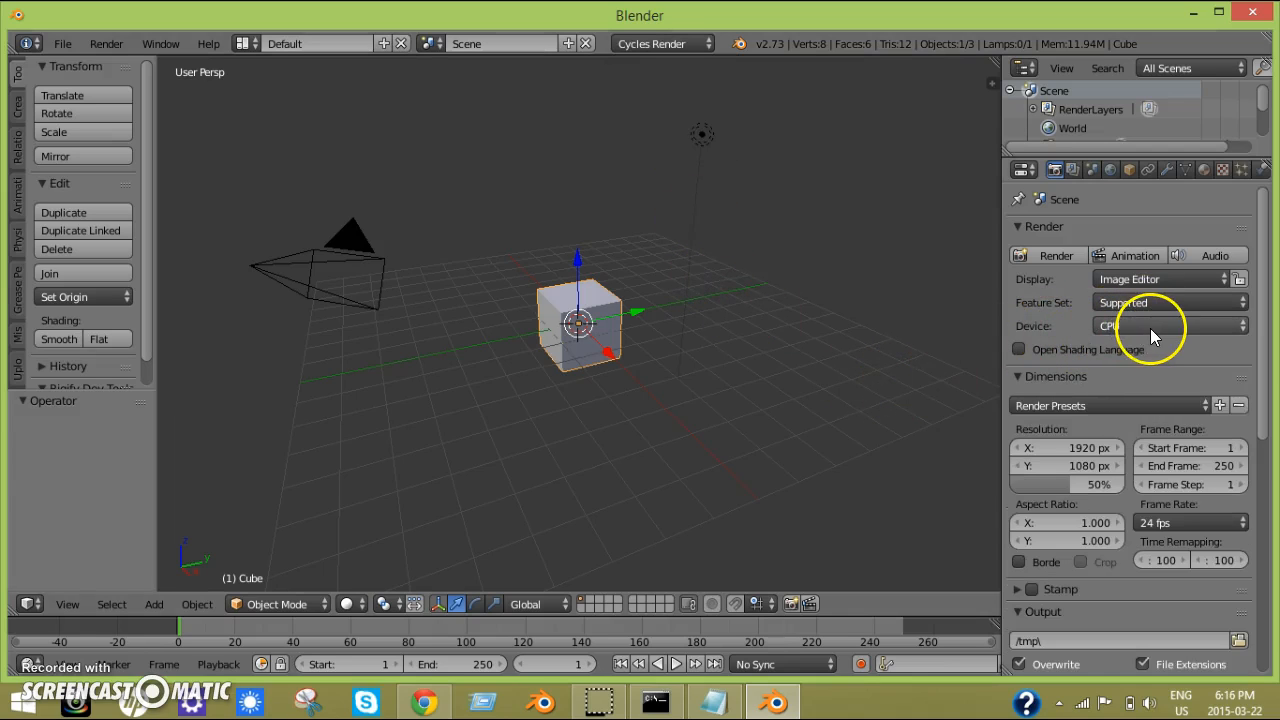
pyautogui.click(1168, 326)
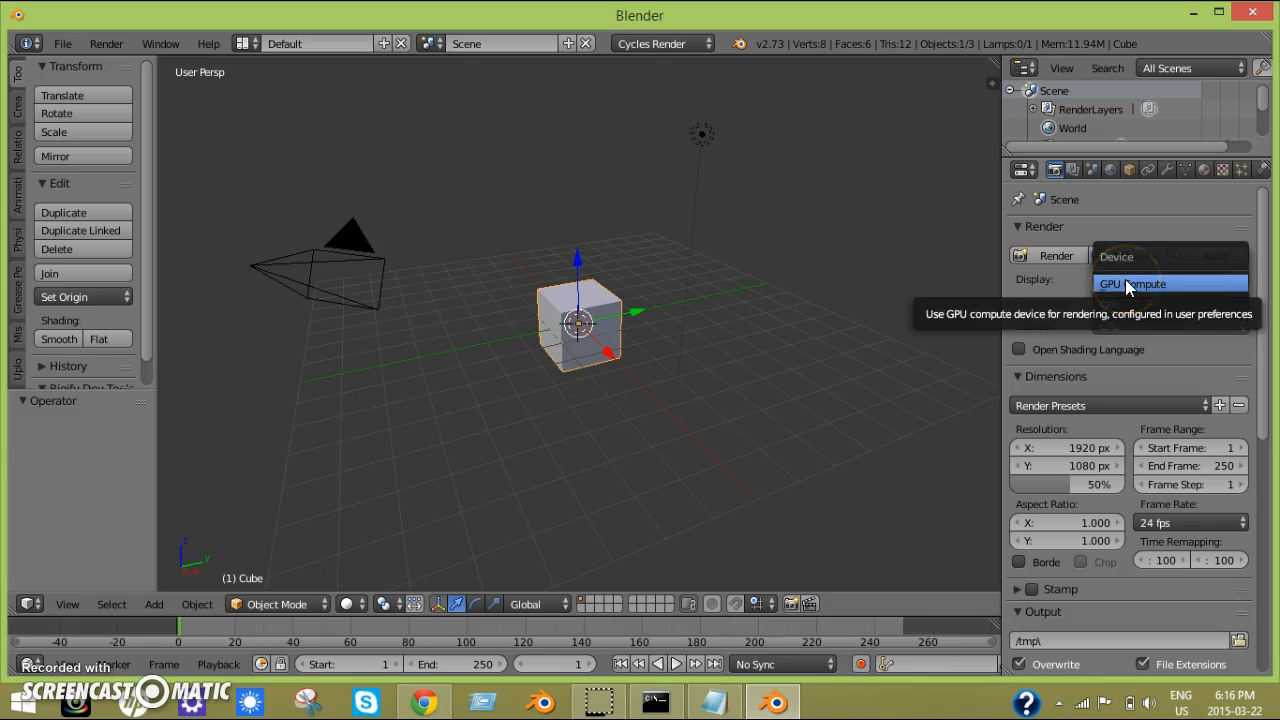
pyautogui.click(1132, 284)
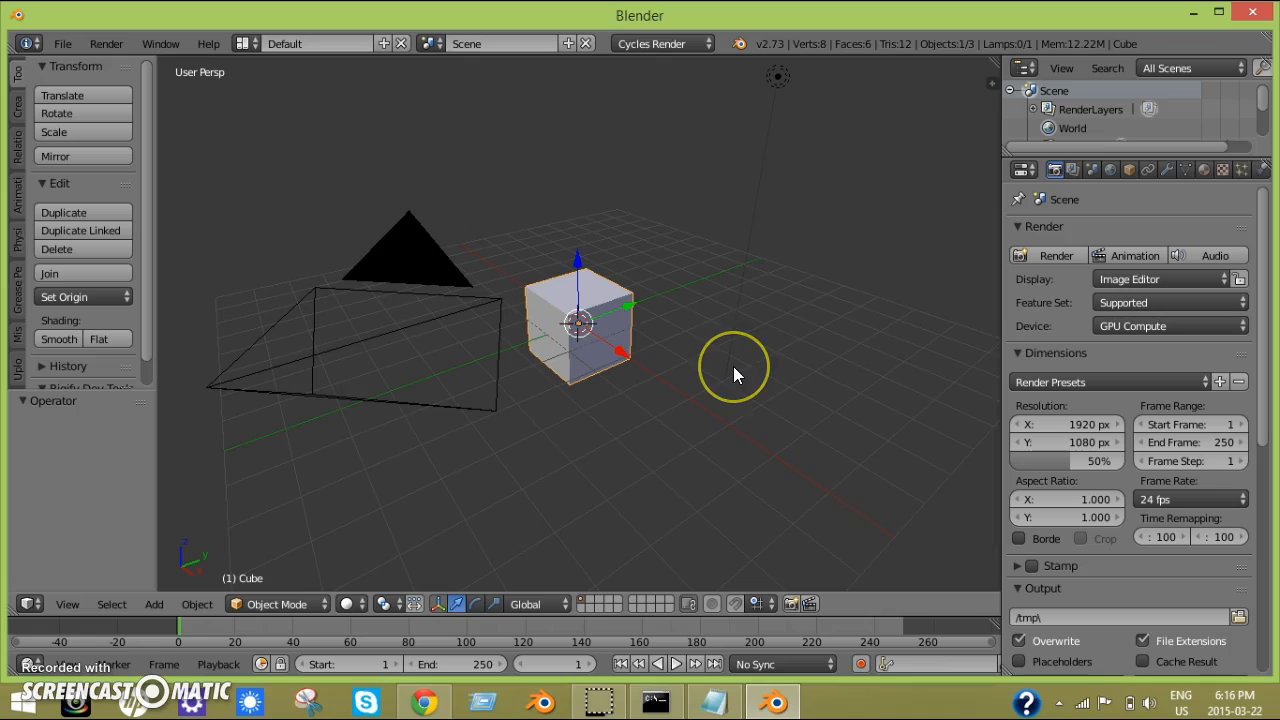
pyautogui.moveTo(736, 376)
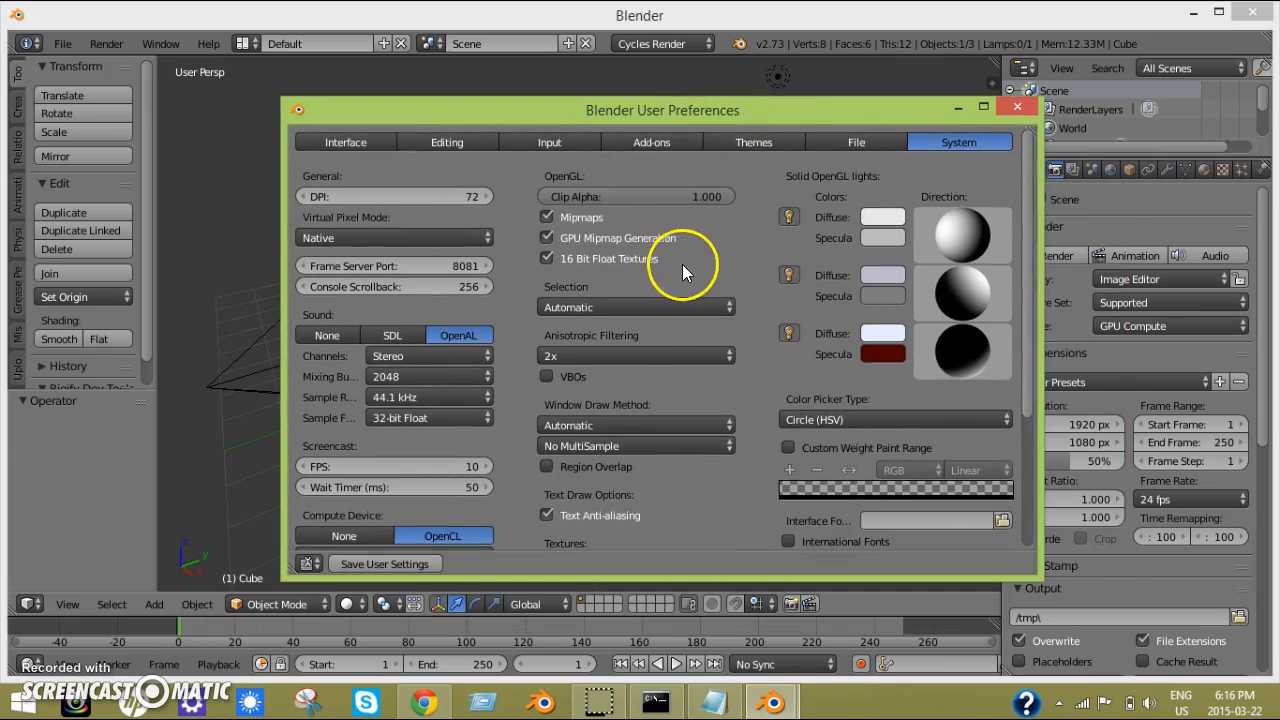
# Step: Scroll the System preferences to view OpenCL as compute device with the AMD A4-6210 GPU
pyautogui.scroll(-3)
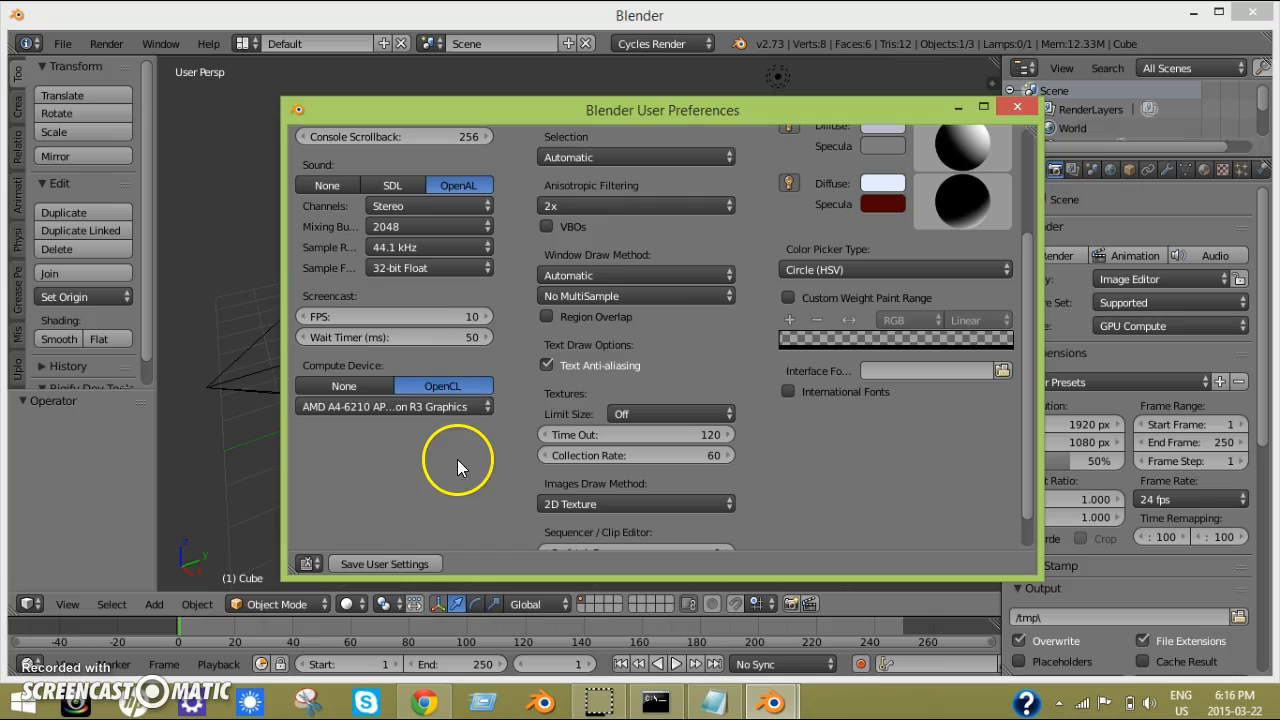
pyautogui.moveTo(344, 386)
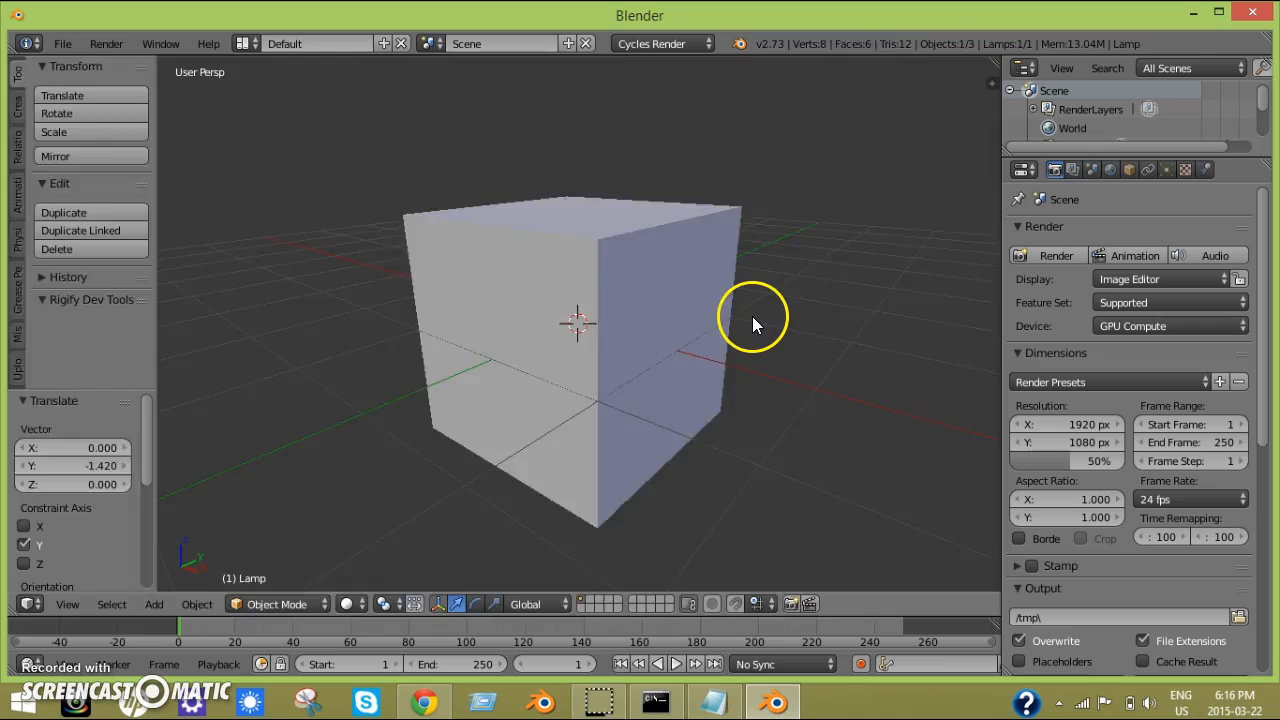
# Step: Reload the start-up file, restoring the default cube scene with the device back on CPU
pyautogui.click(1056, 256)
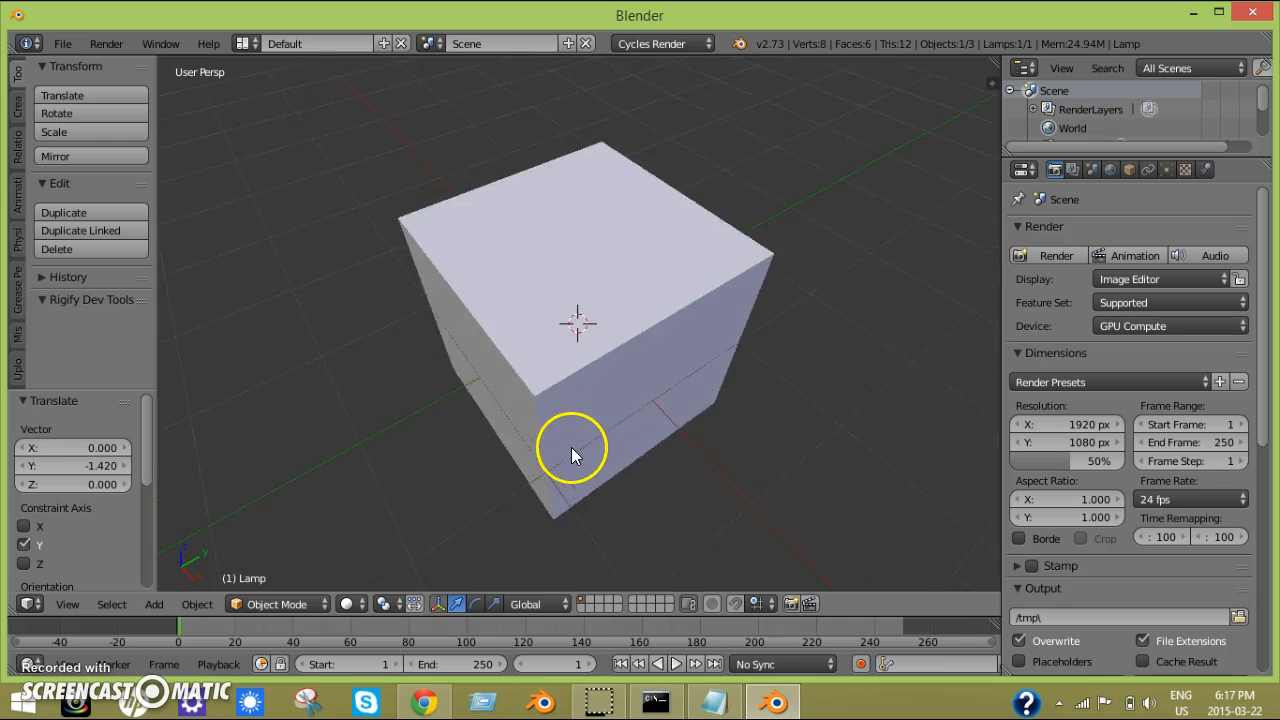
pyautogui.moveTo(576, 456); pyautogui.dragTo(604, 414)
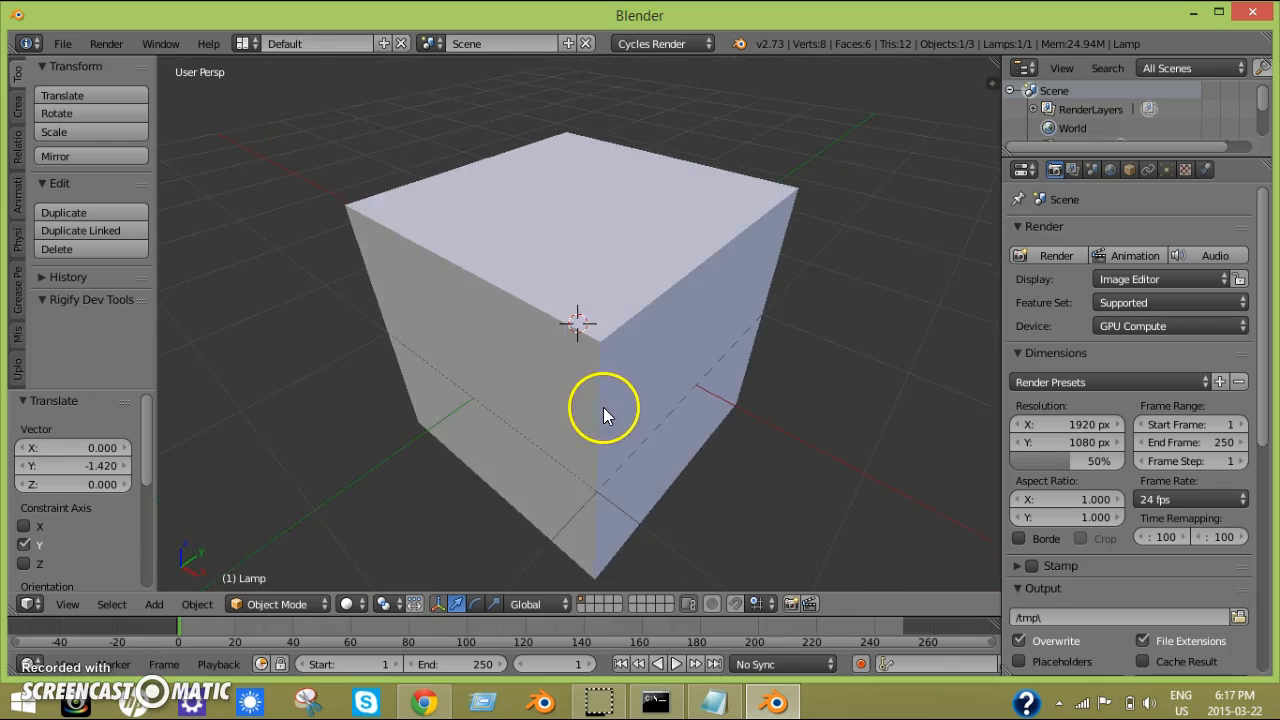
pyautogui.click(62, 44)
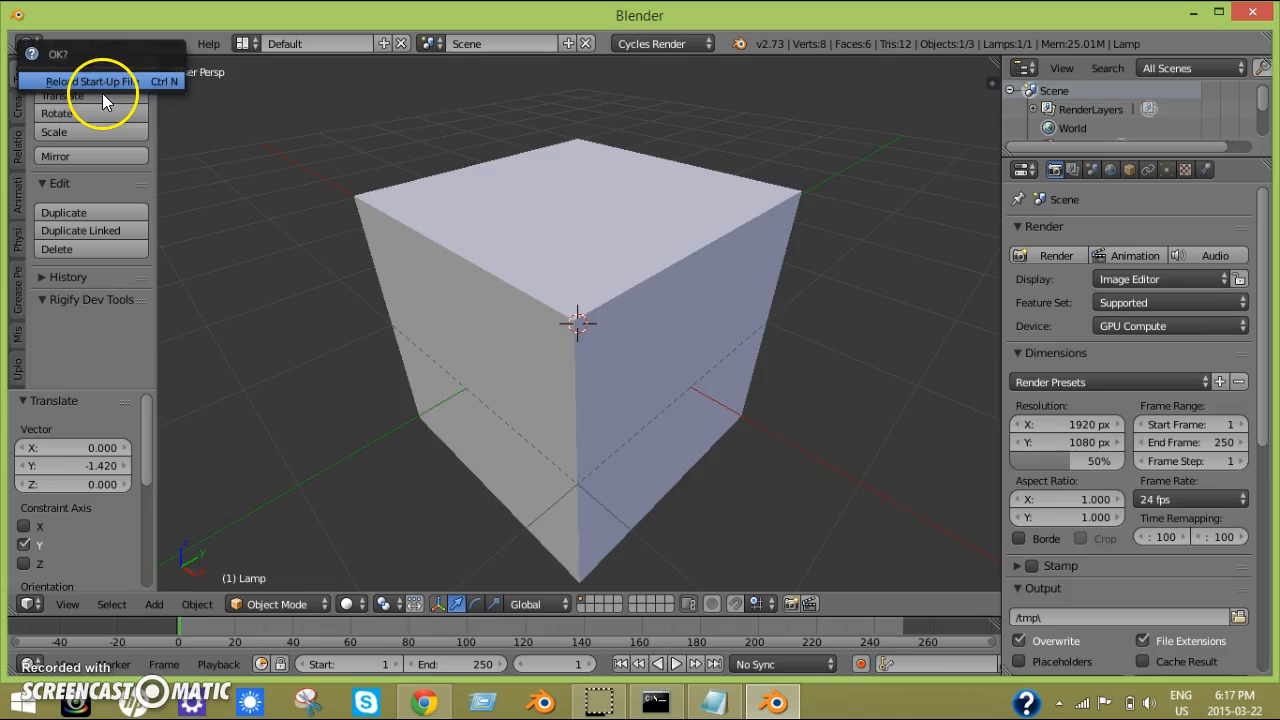
pyautogui.click(76, 80)
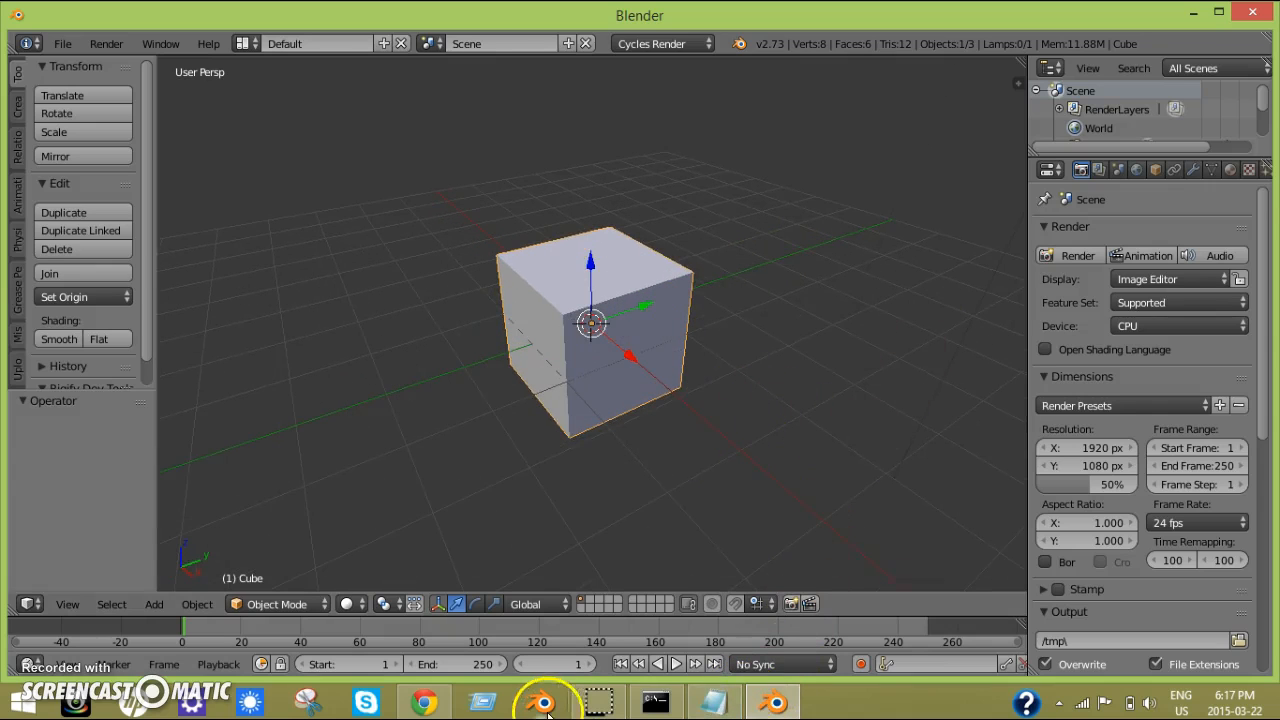
# Step: Switch the other Blender window to Cycles rendering and move the command prompt out of the way
pyautogui.click(544, 700)
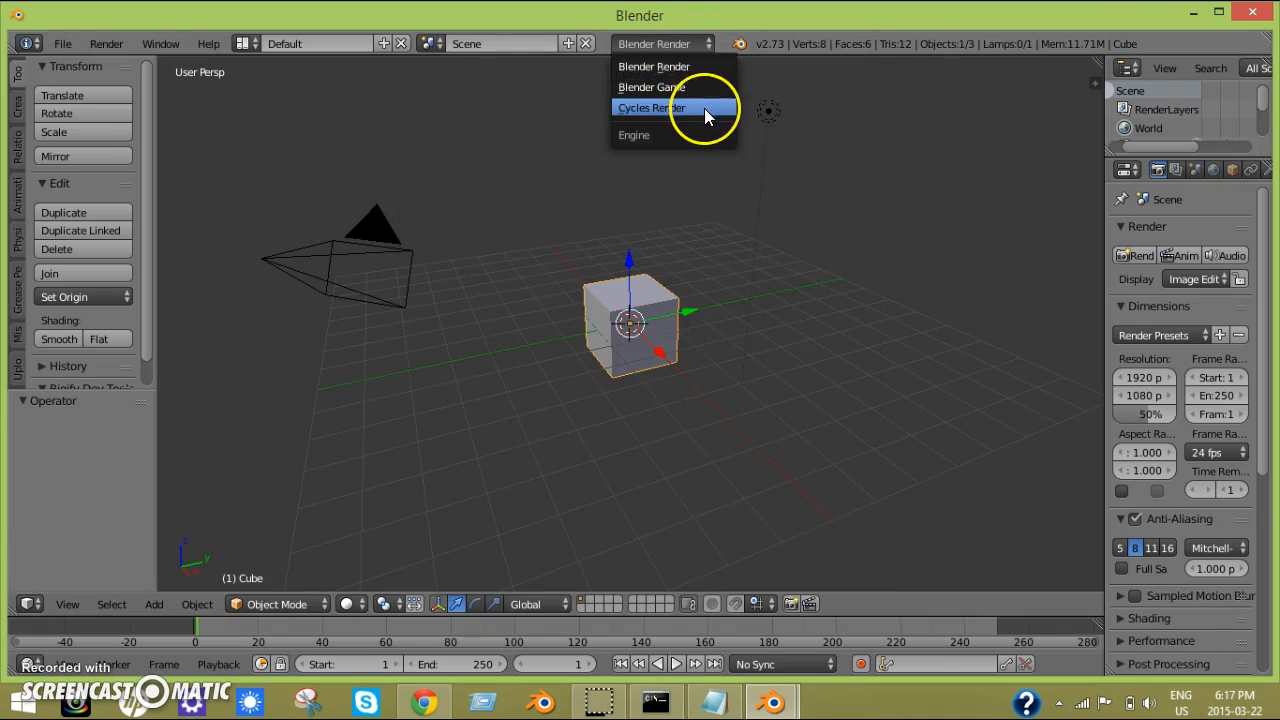
pyautogui.click(652, 108)
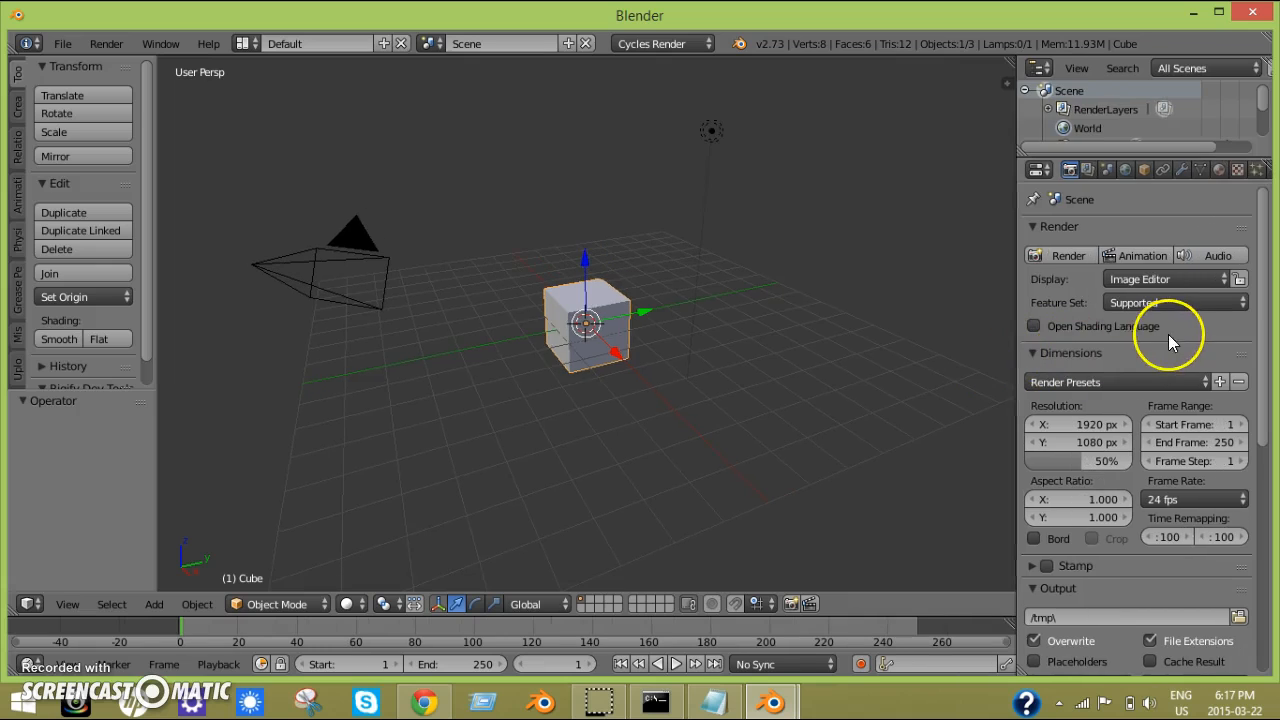
pyautogui.moveTo(1224, 56)
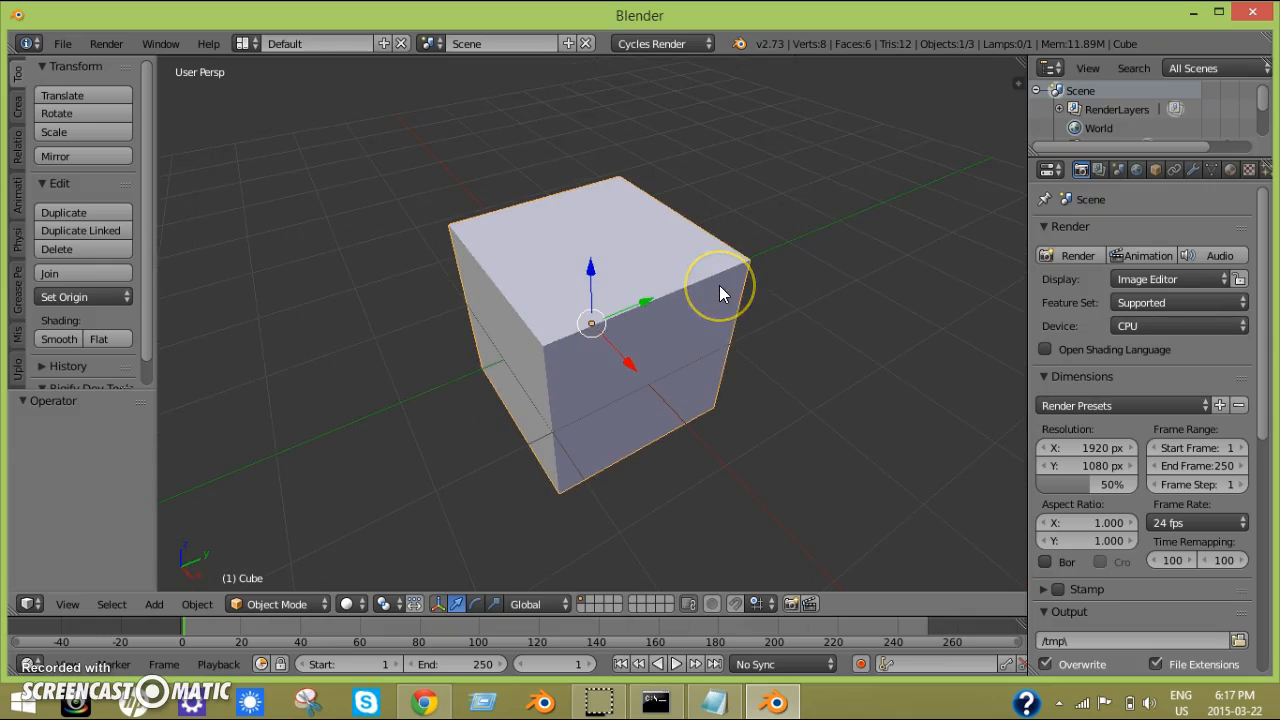
pyautogui.moveTo(1032, 384)
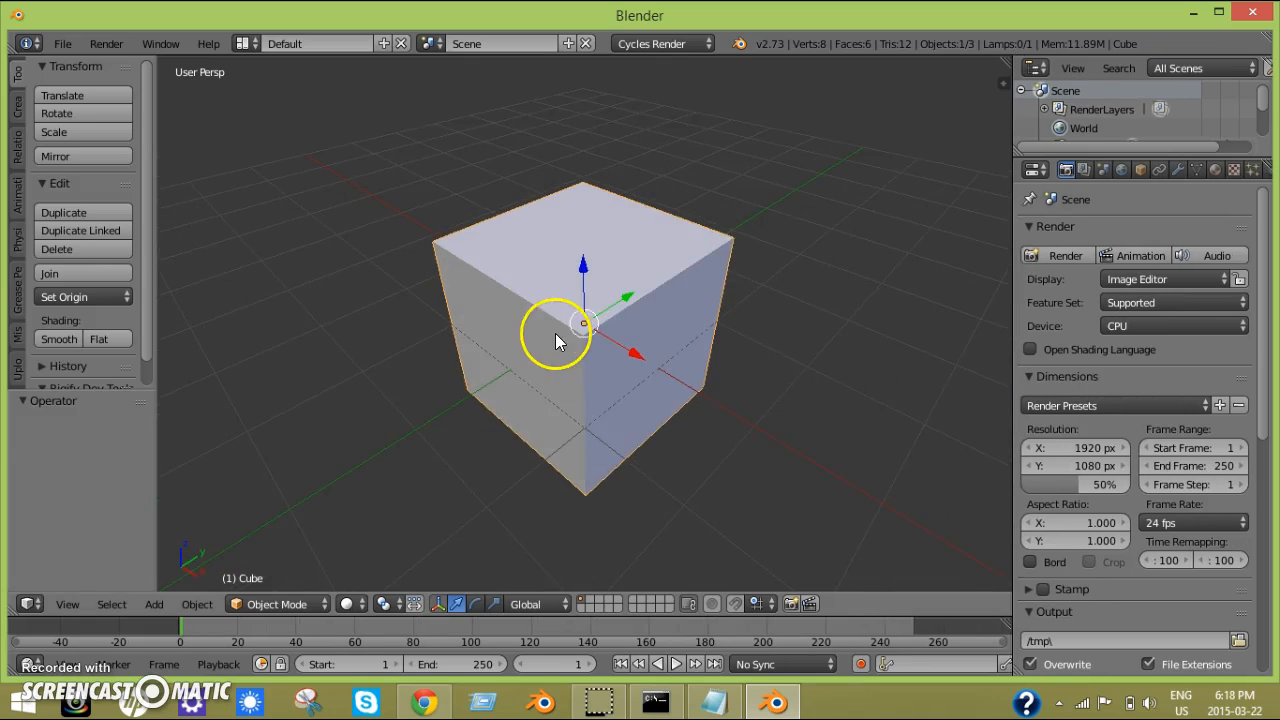
pyautogui.moveTo(636, 402)
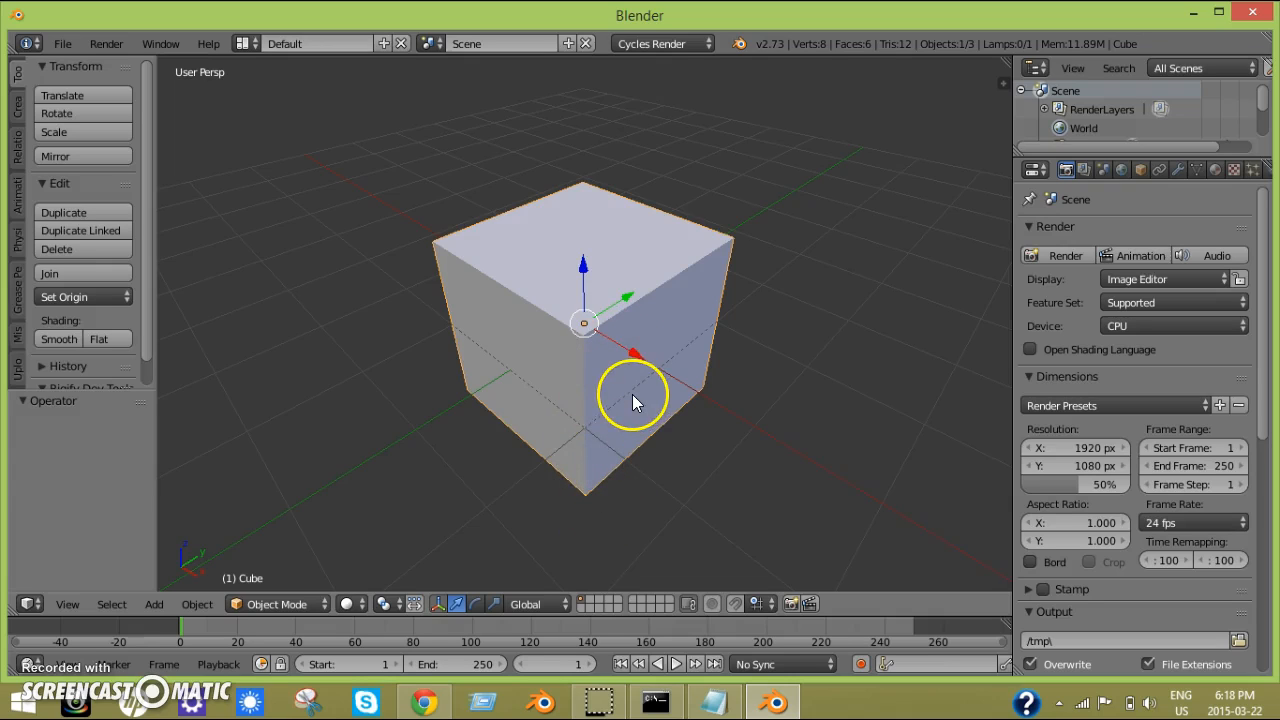
pyautogui.moveTo(690, 536)
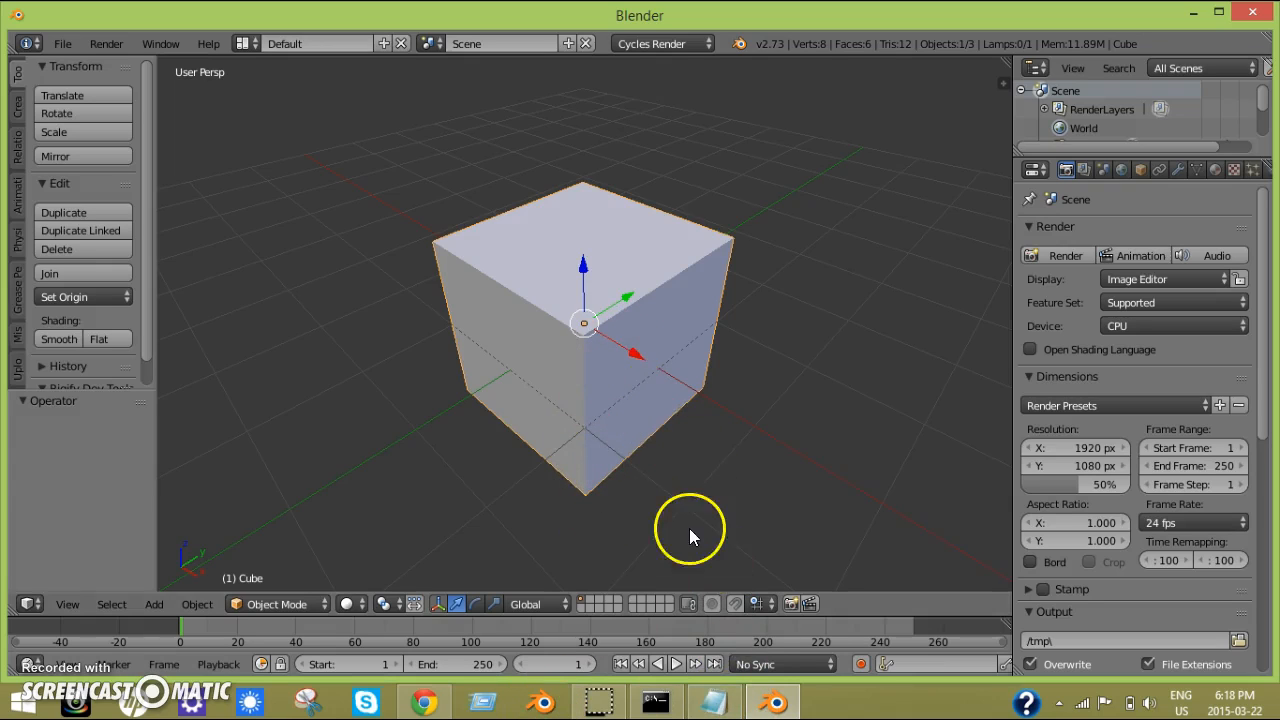
pyautogui.moveTo(500, 240)
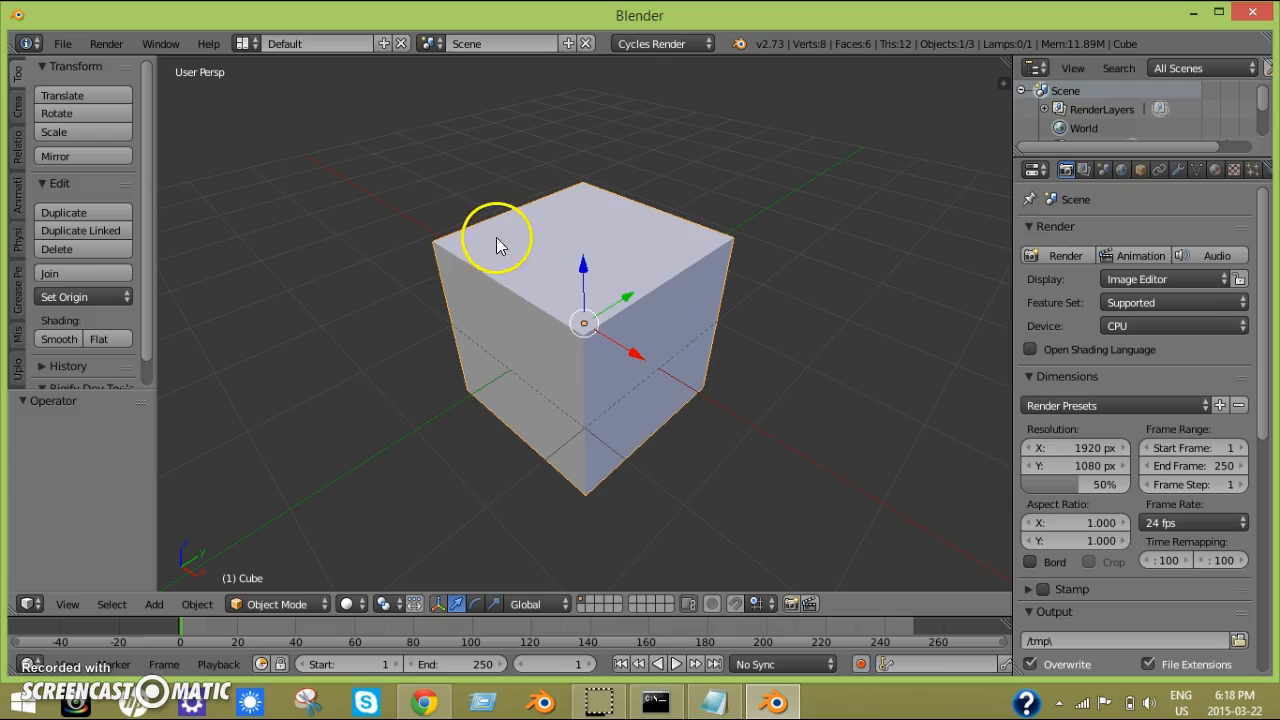
pyautogui.moveTo(1080, 336)
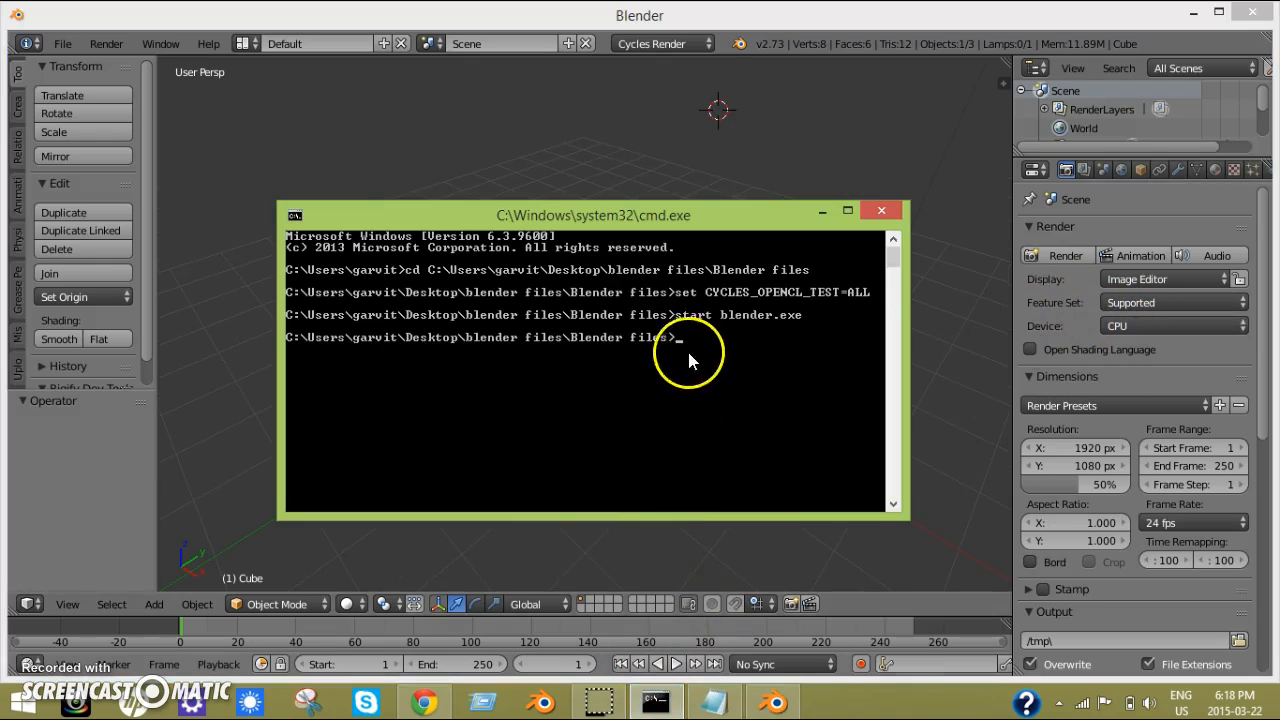
pyautogui.moveTo(856, 232)
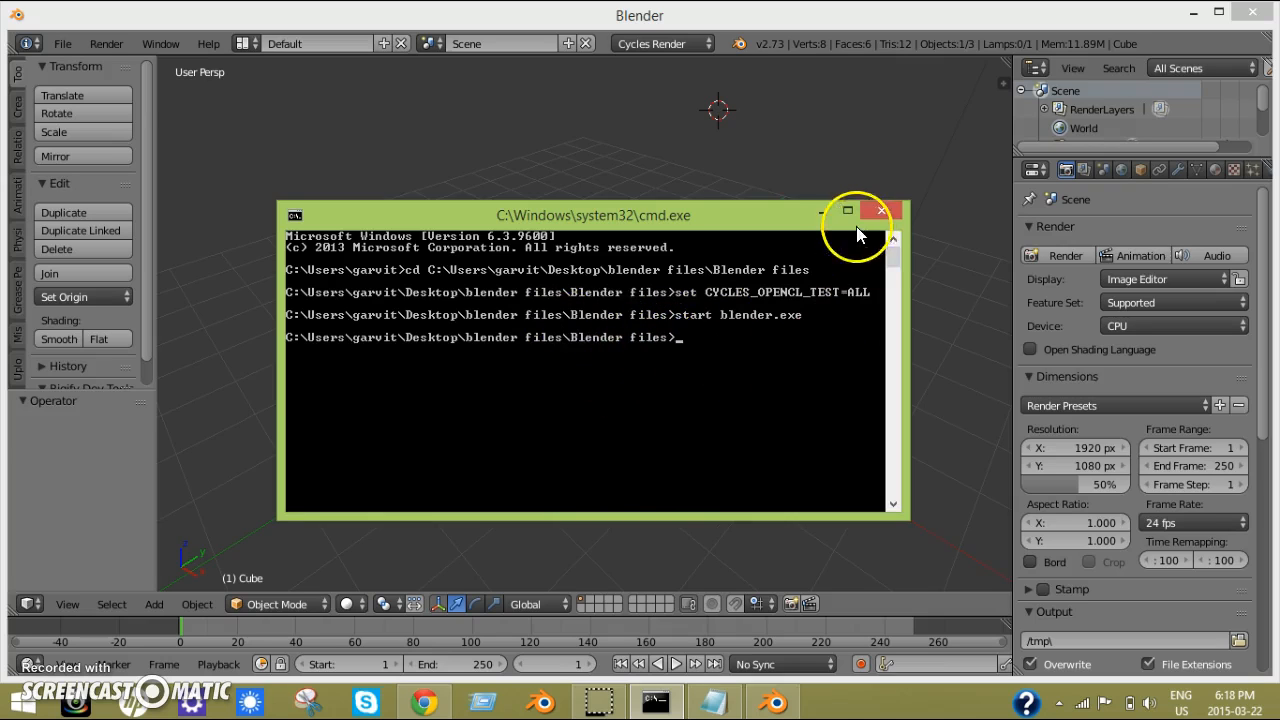
pyautogui.click(880, 210)
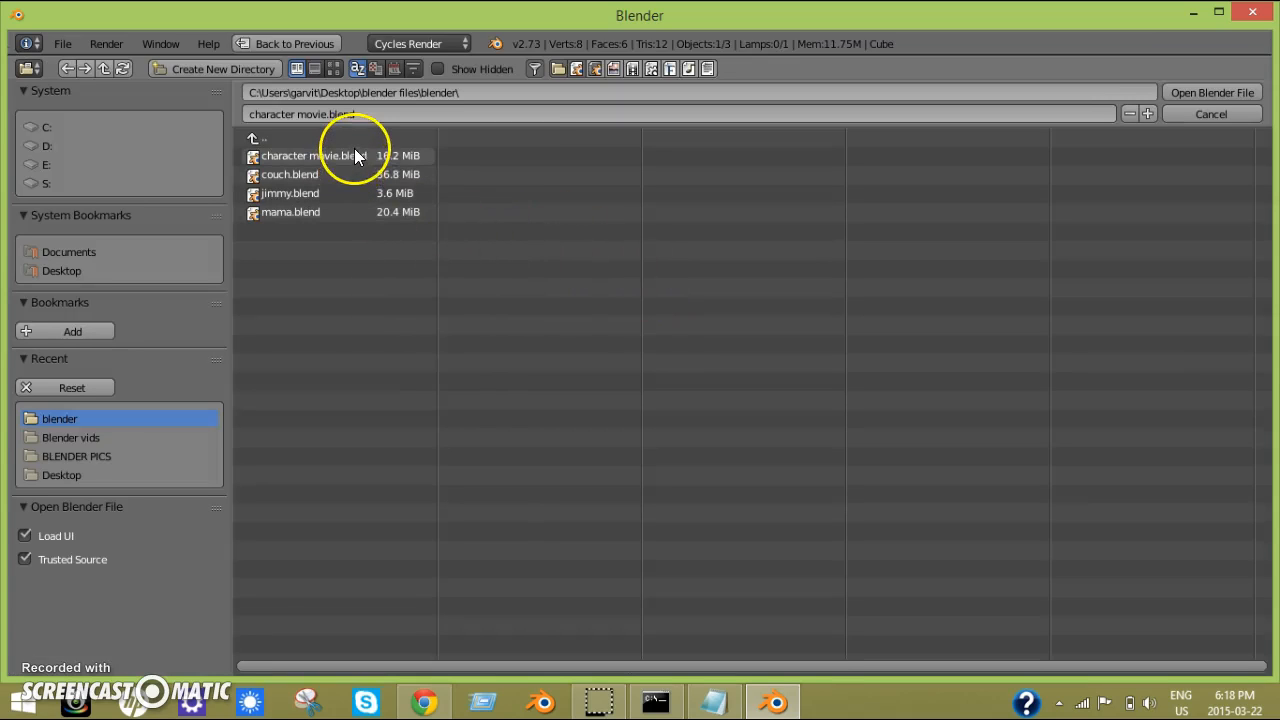
# Step: Open character movie.blend and switch the Cycles render device from CPU to GPU Compute
pyautogui.click(314, 156)
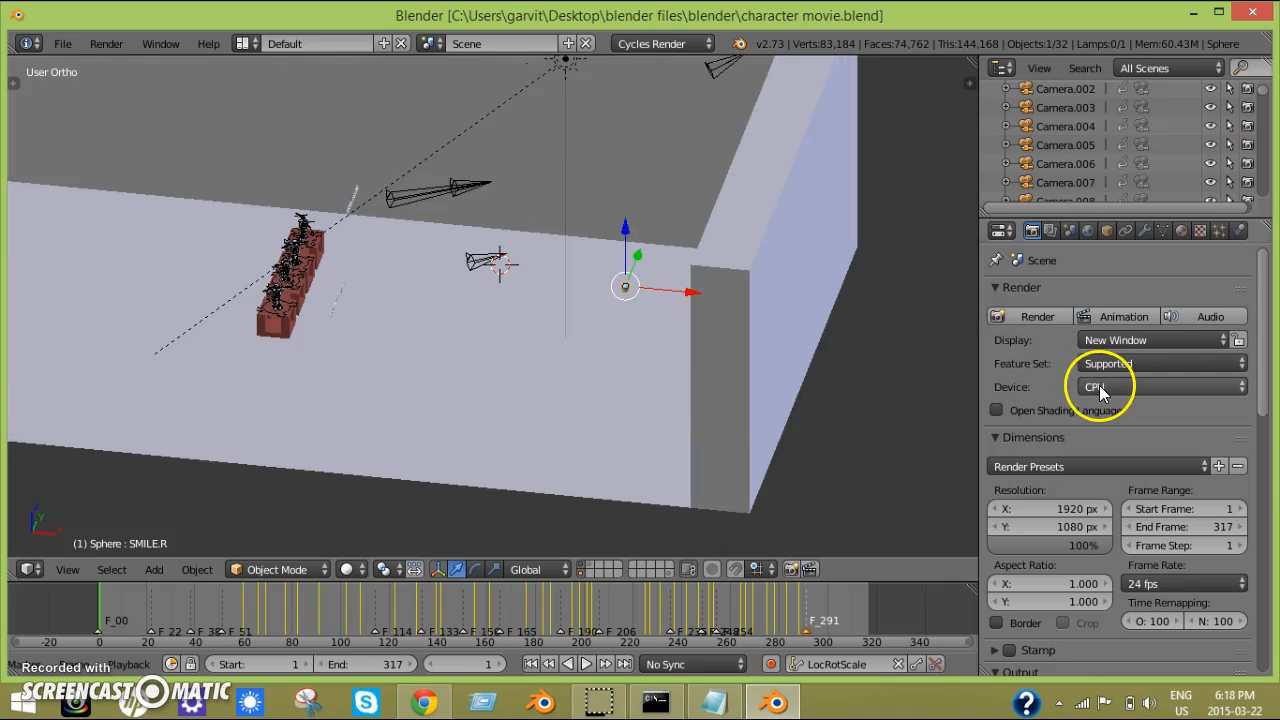
pyautogui.click(1160, 388)
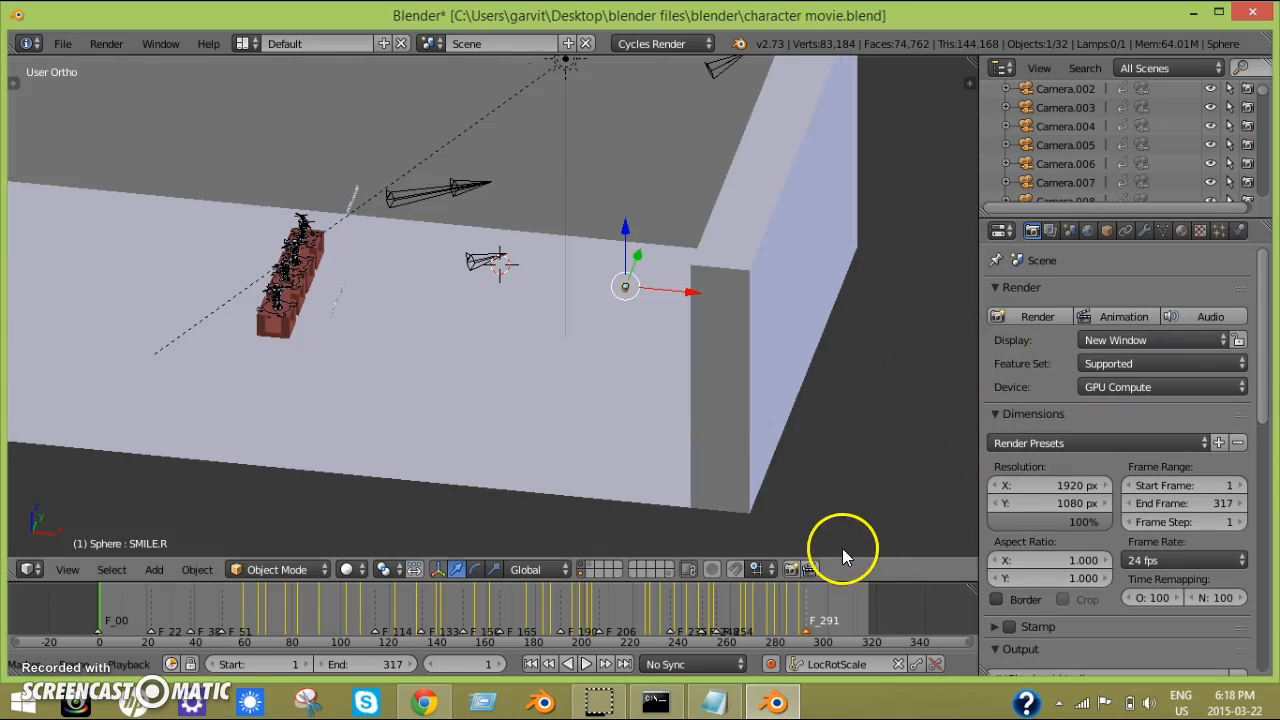
pyautogui.click(546, 700)
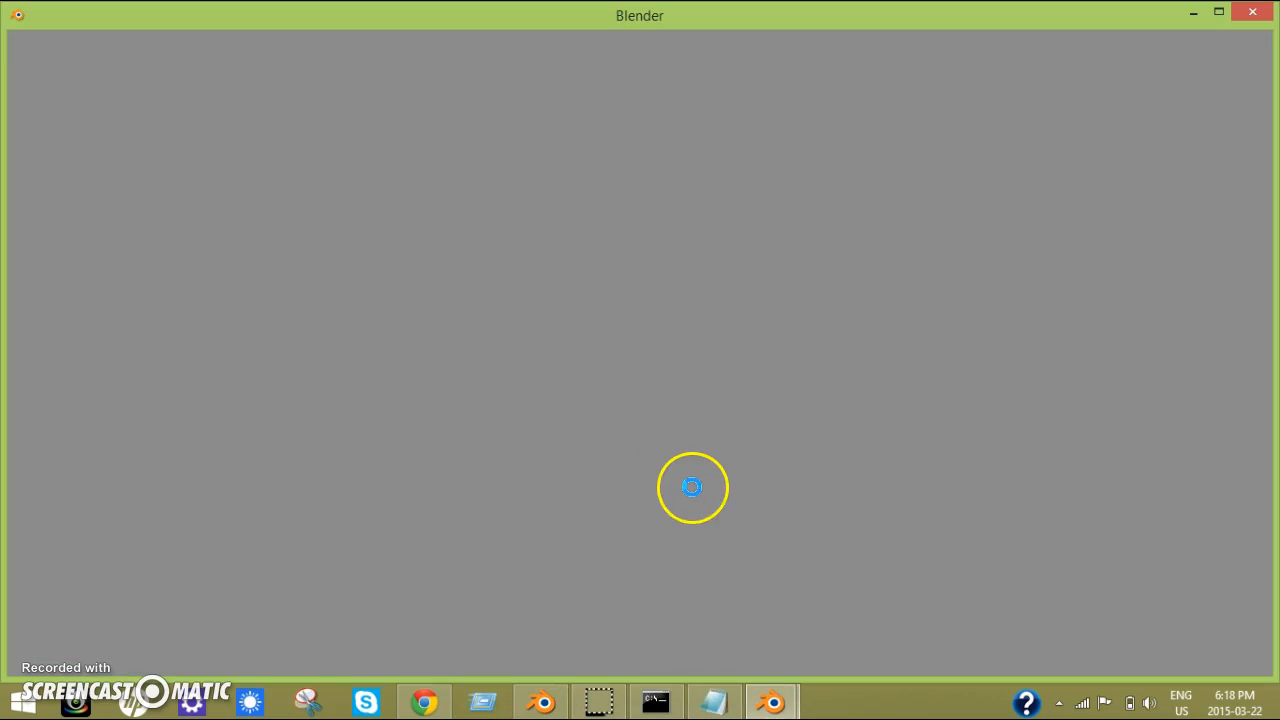
pyautogui.moveTo(608, 544)
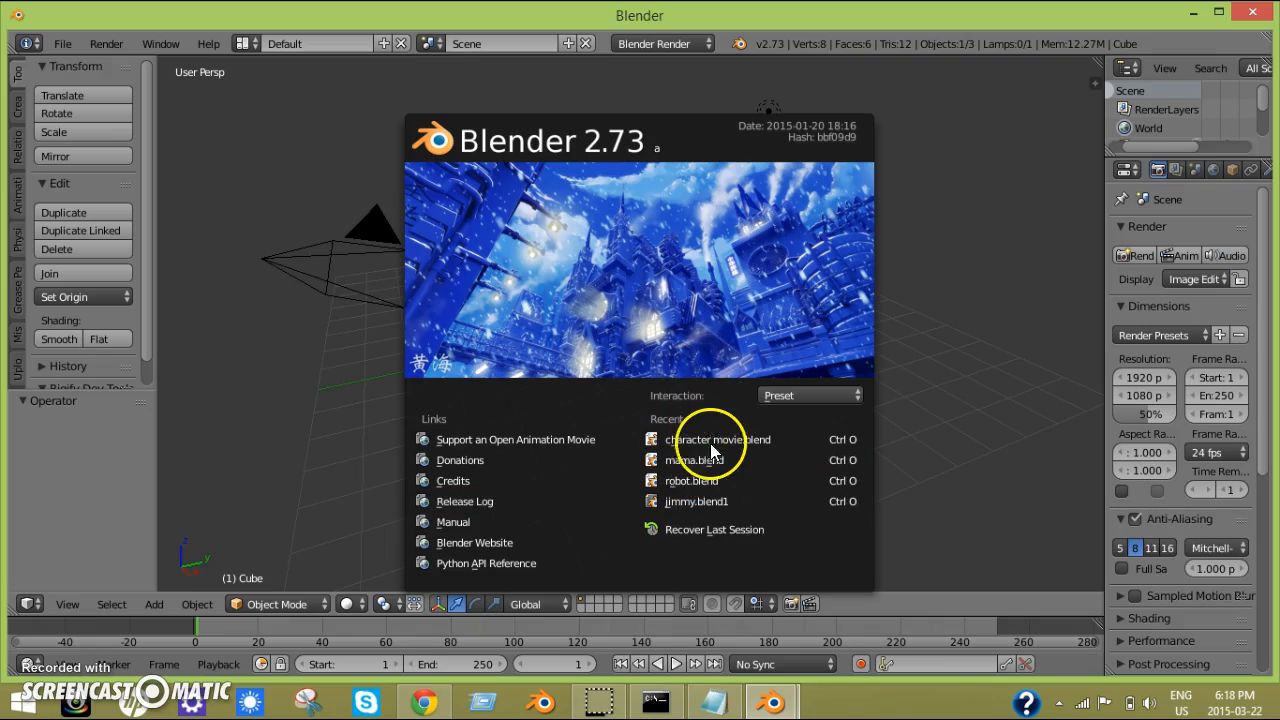
# Step: Reopen the recent character movie project from the splash screen
pyautogui.click(716, 440)
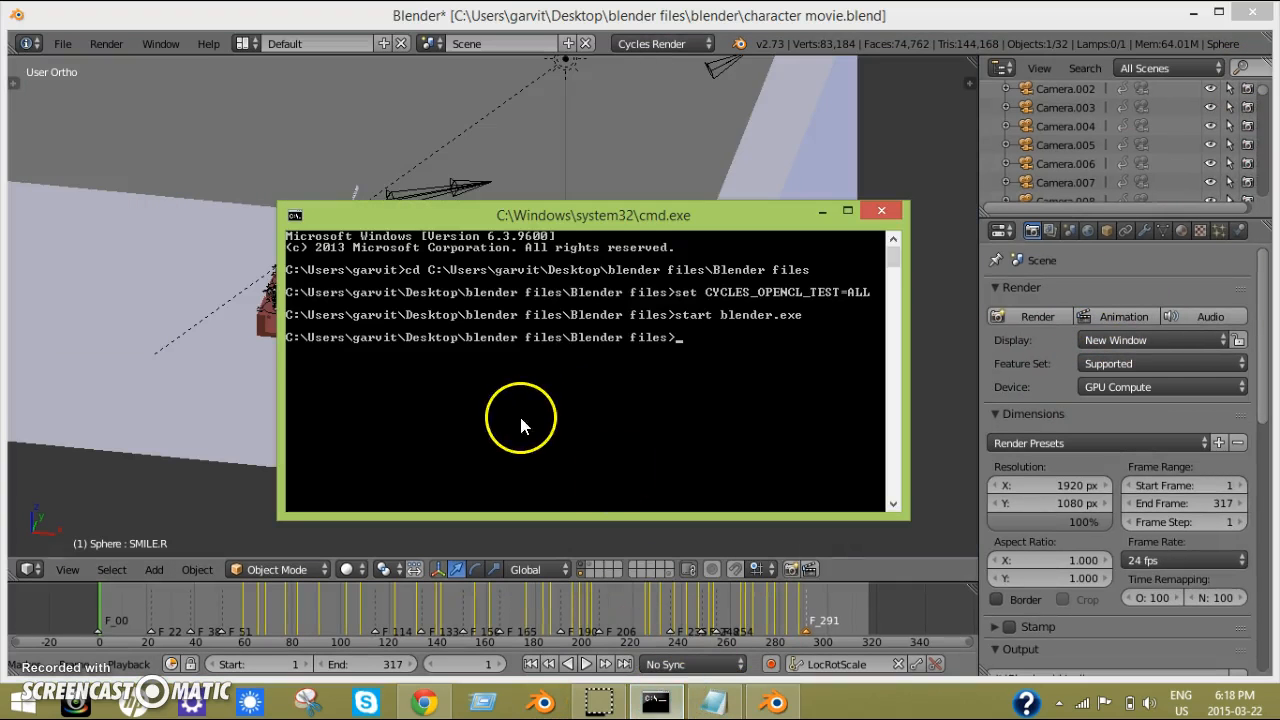
pyautogui.moveTo(624, 414)
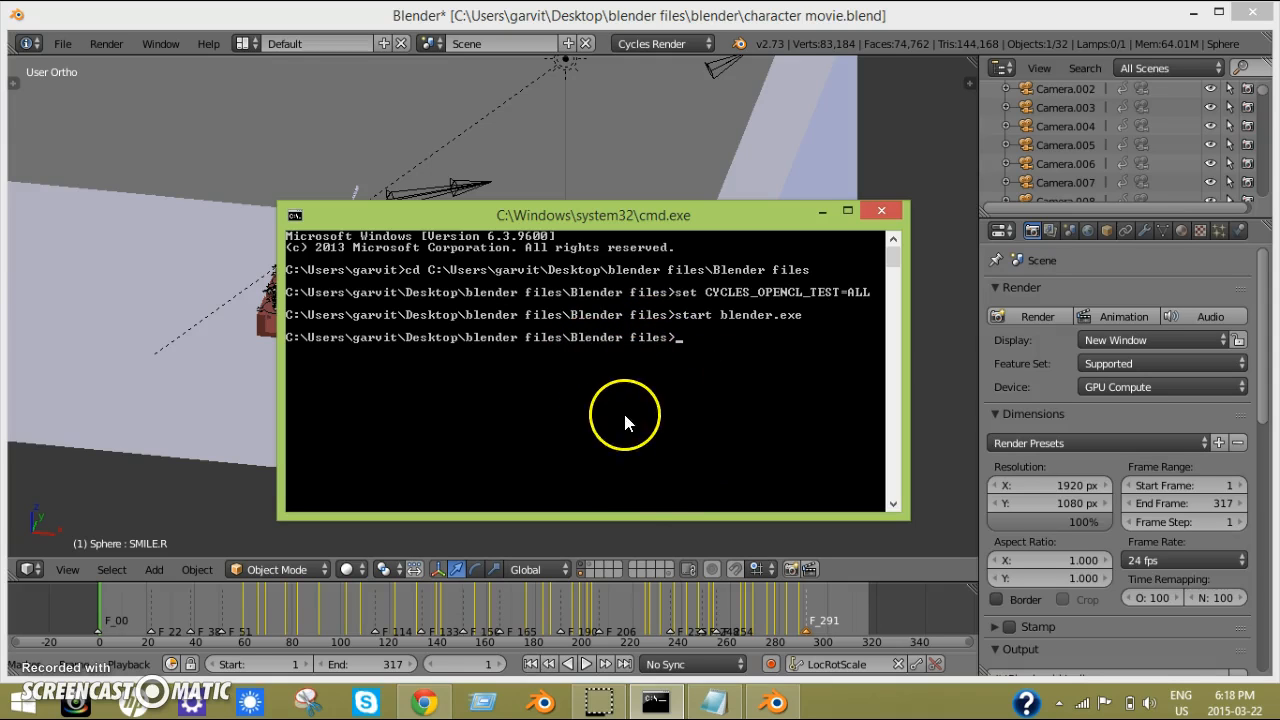